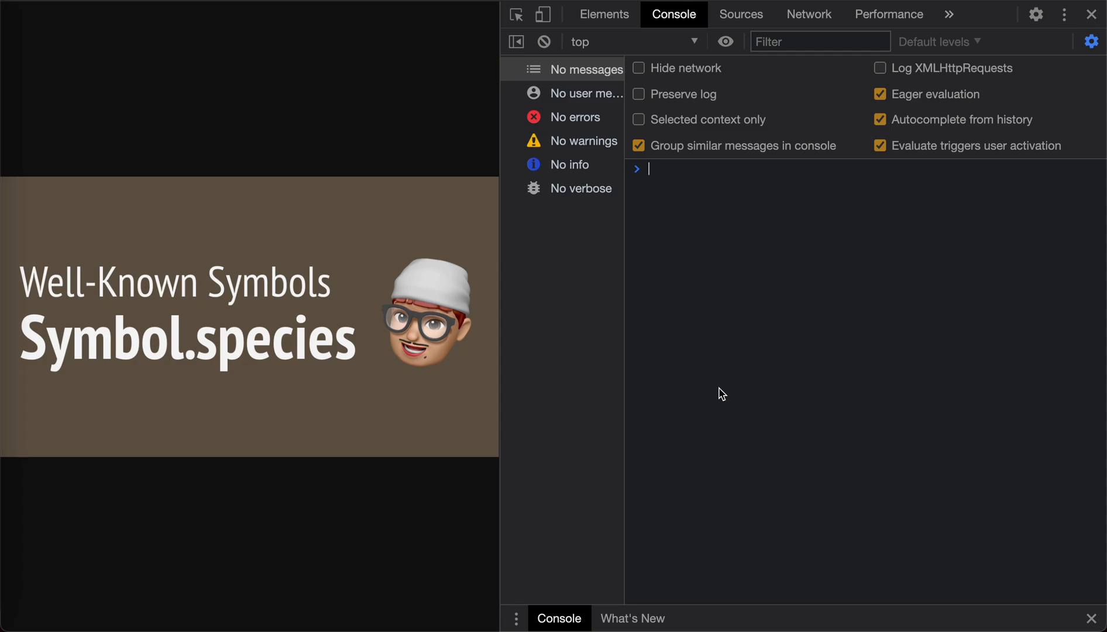
Declare class MyPromise extends Promise {} and create const a = new MyPromise(() => {})
{"action": "type", "text": "class My"}
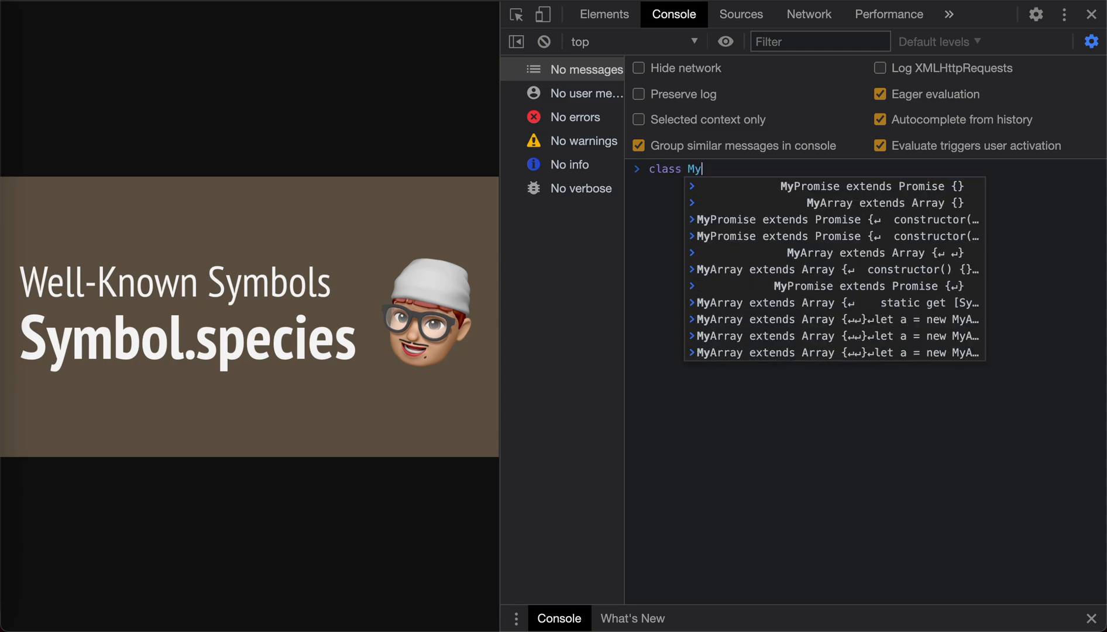
{"action": "type", "text": "Promise extends Promise {"}
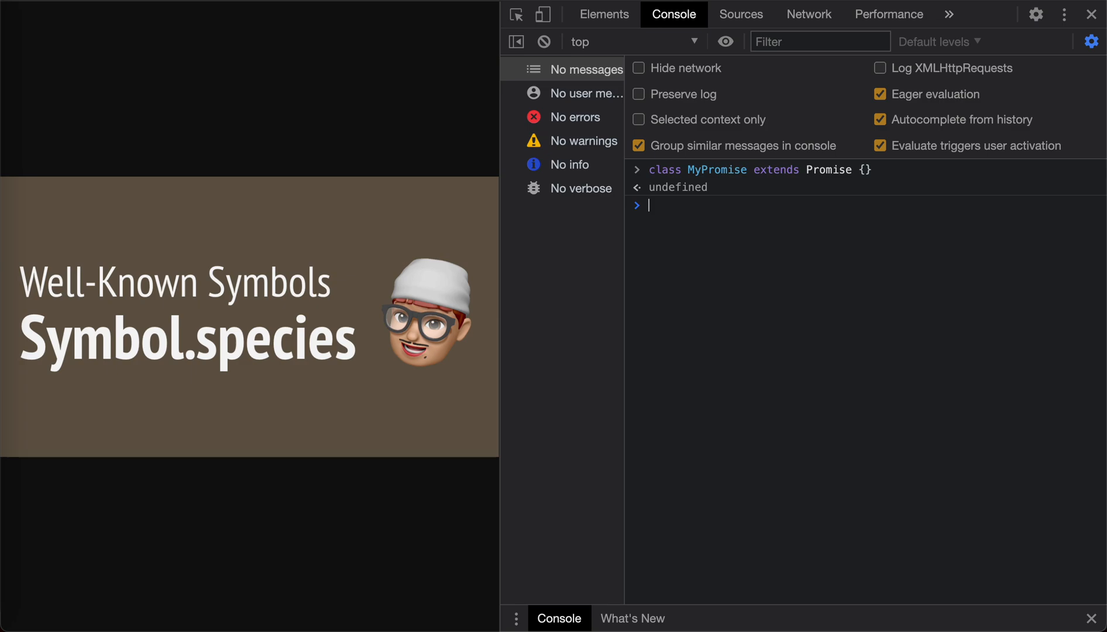
{"action": "type", "text": "const new"}
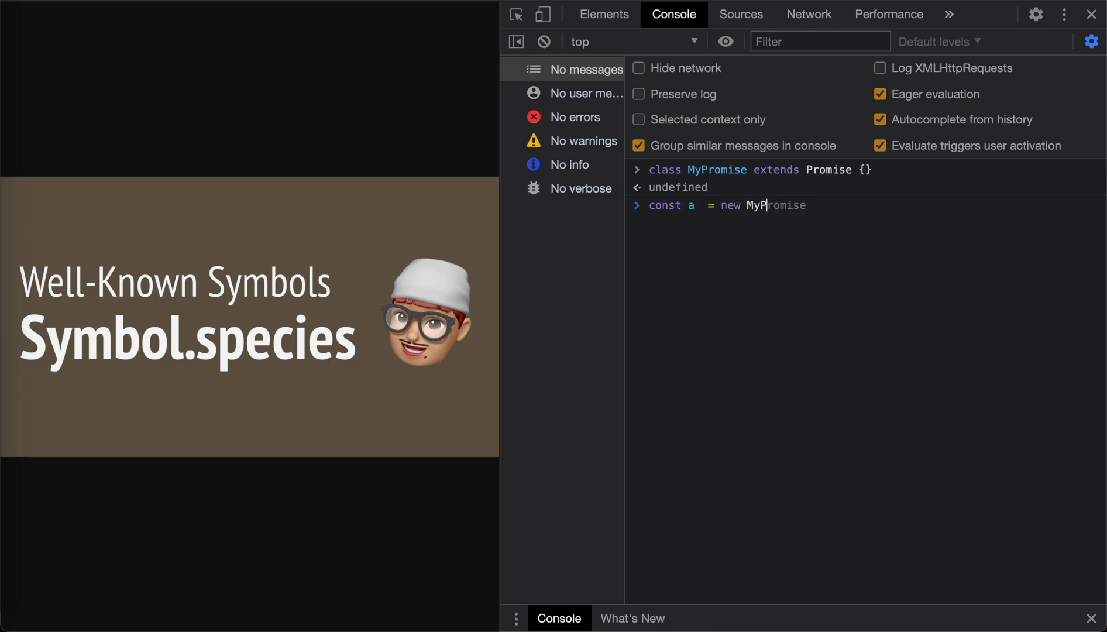
{"action": "type", "text": "(() => {}"}
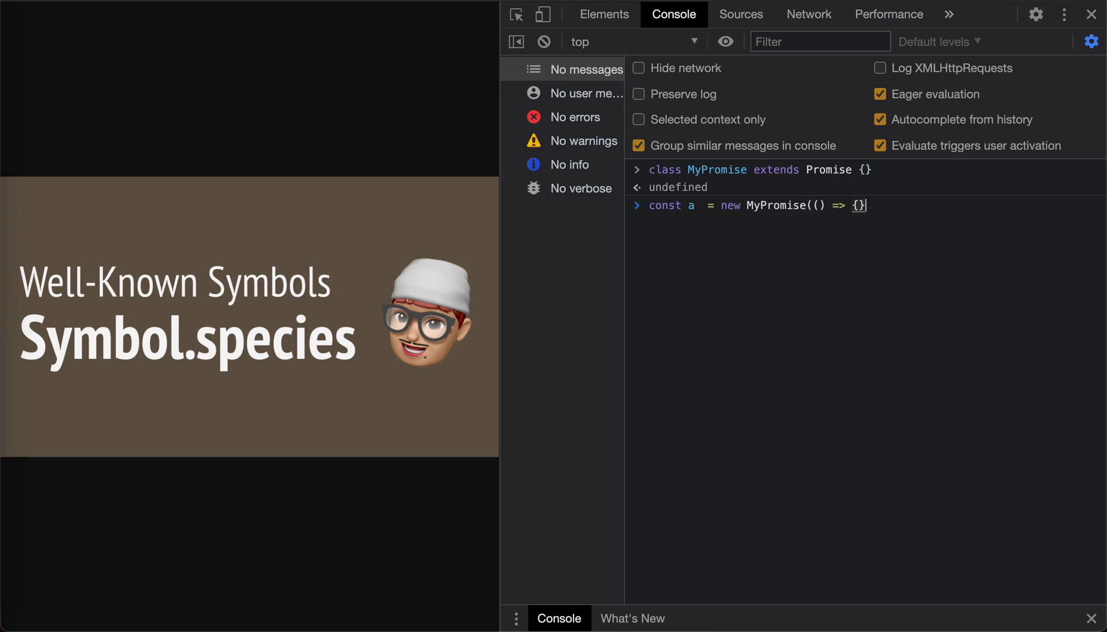
{"action": "key", "text": "Return"}
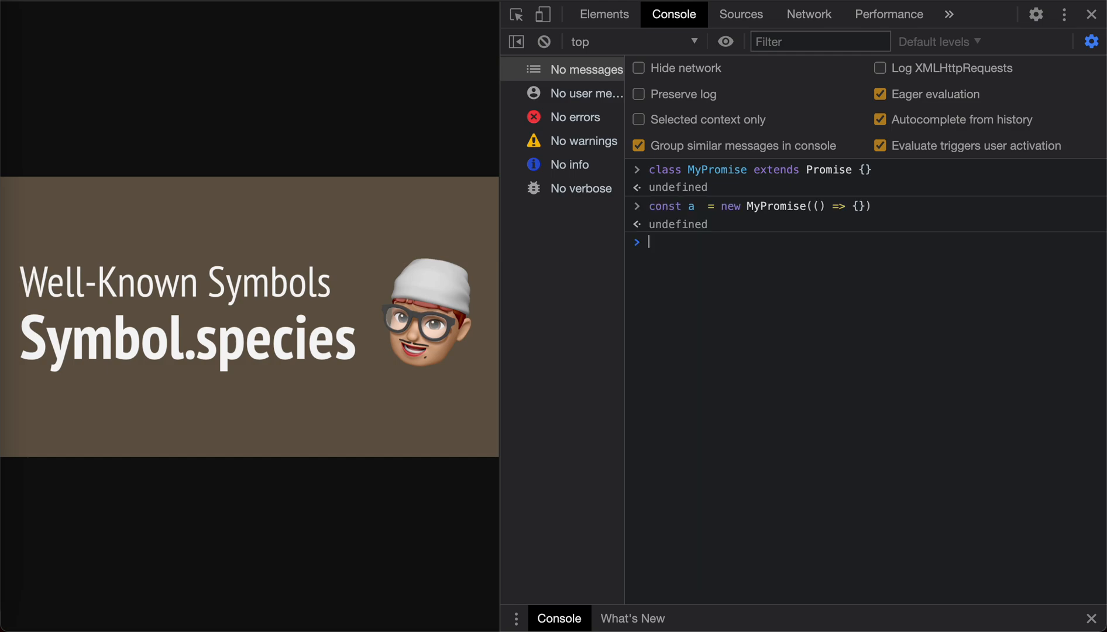
Evaluate a instanceof MyPromise, a instanceof Promise and a.constructor, all pointing to MyPromise
{"action": "type", "text": "a instanceof"}
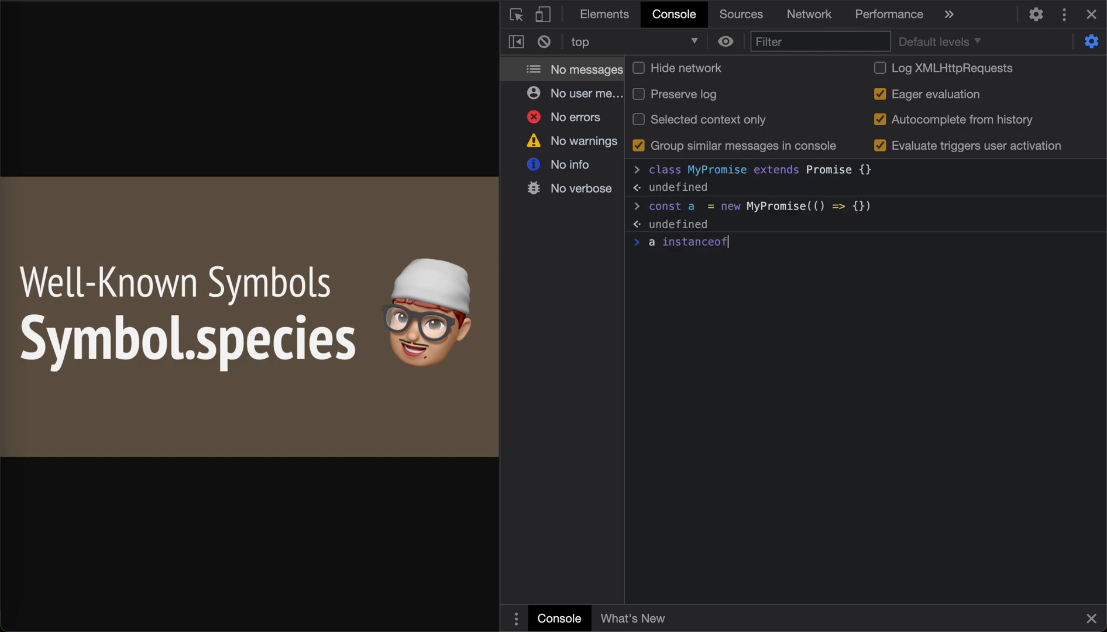
{"action": "type", "text": "MyPromise"}
{"action": "type", "text": "a ins"}
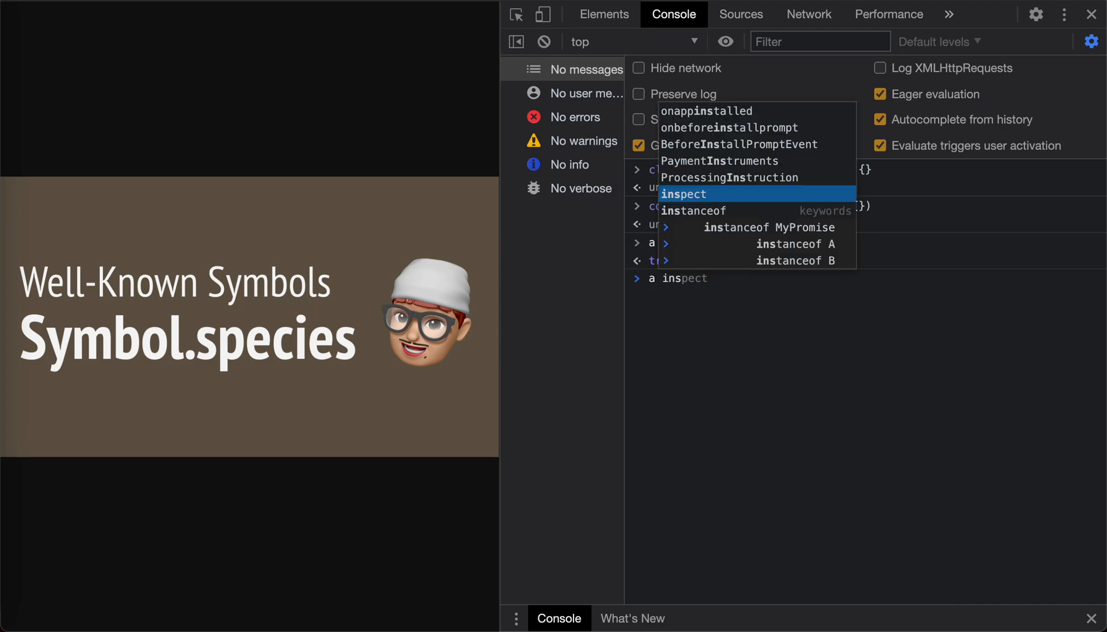
{"action": "type", "text": "Promise"}
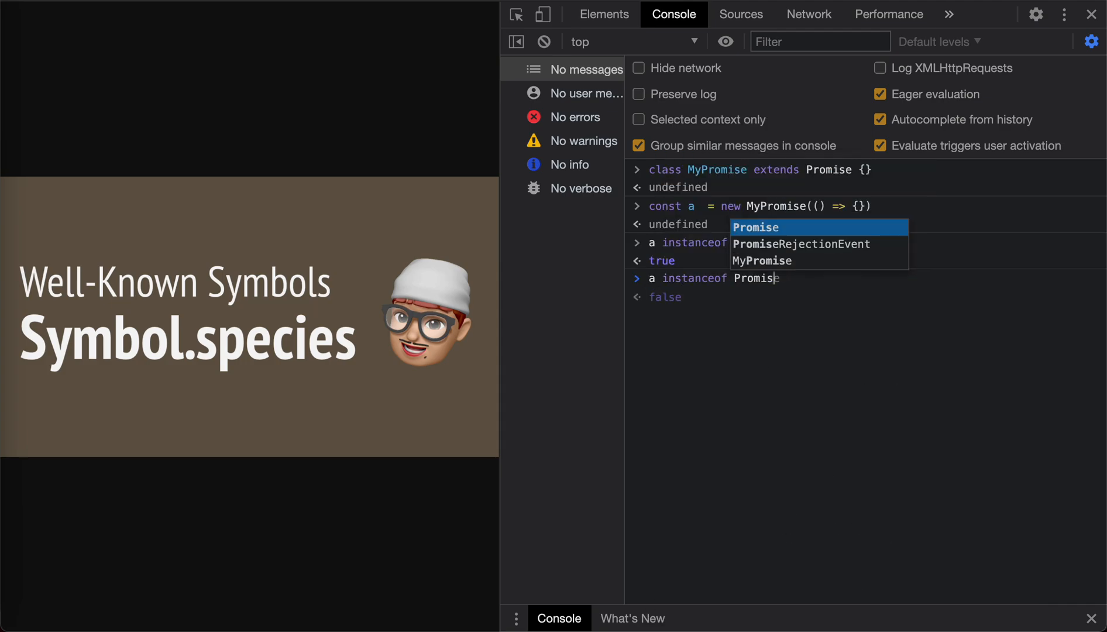
{"action": "type", "text": "a."}
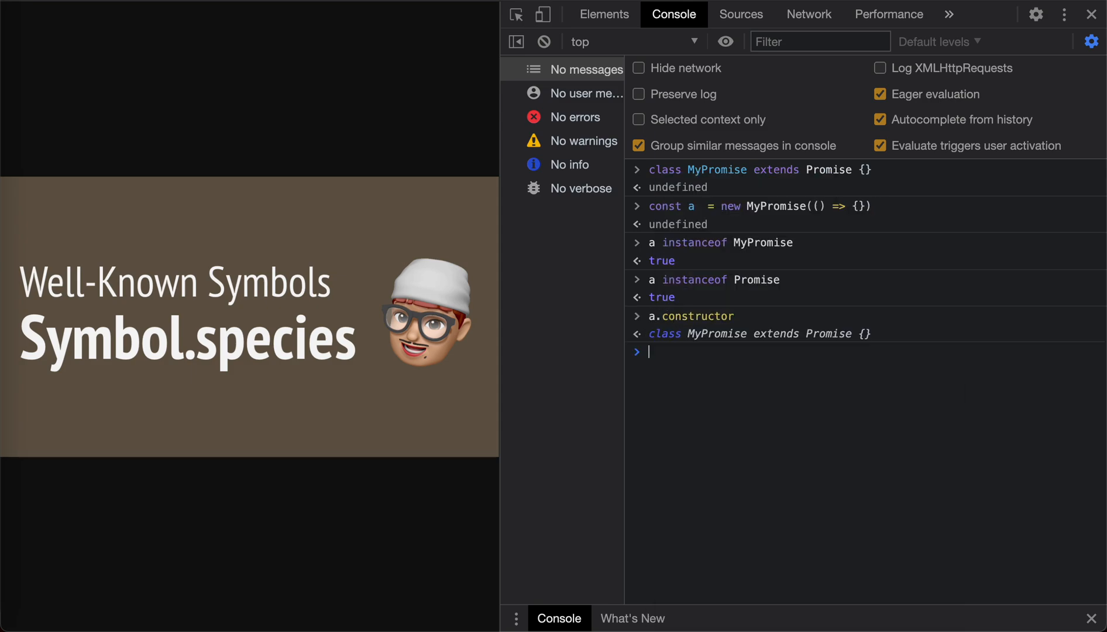
{"action": "mouse_move", "coordinate": [793, 449]}
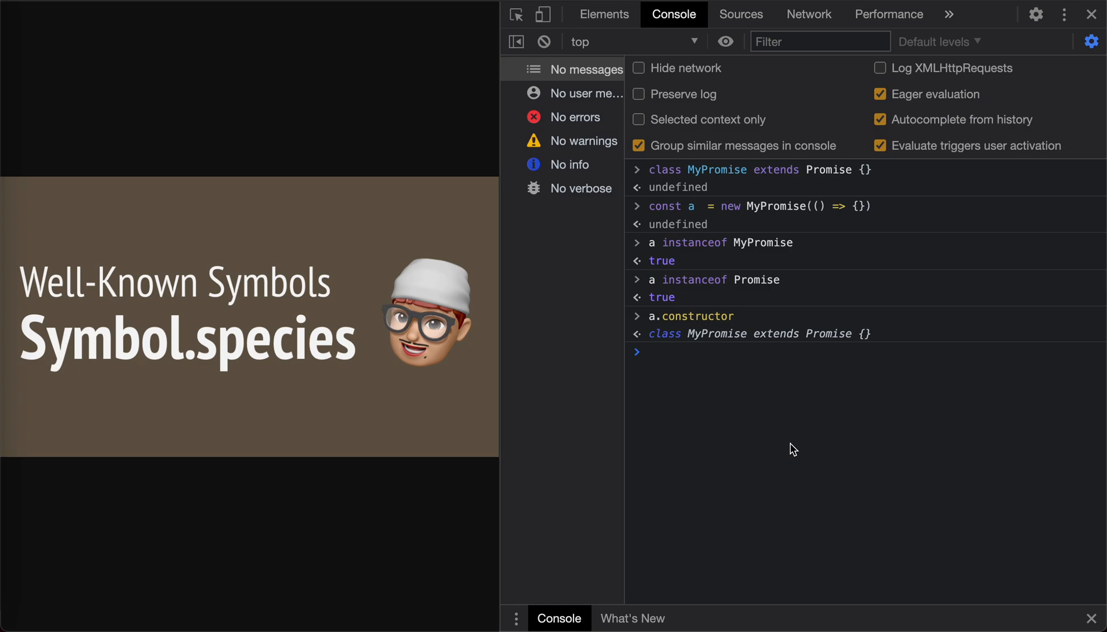
Define const b = a.then(() => {}) using the autocomplete suggestion
{"action": "type", "text": "console"}
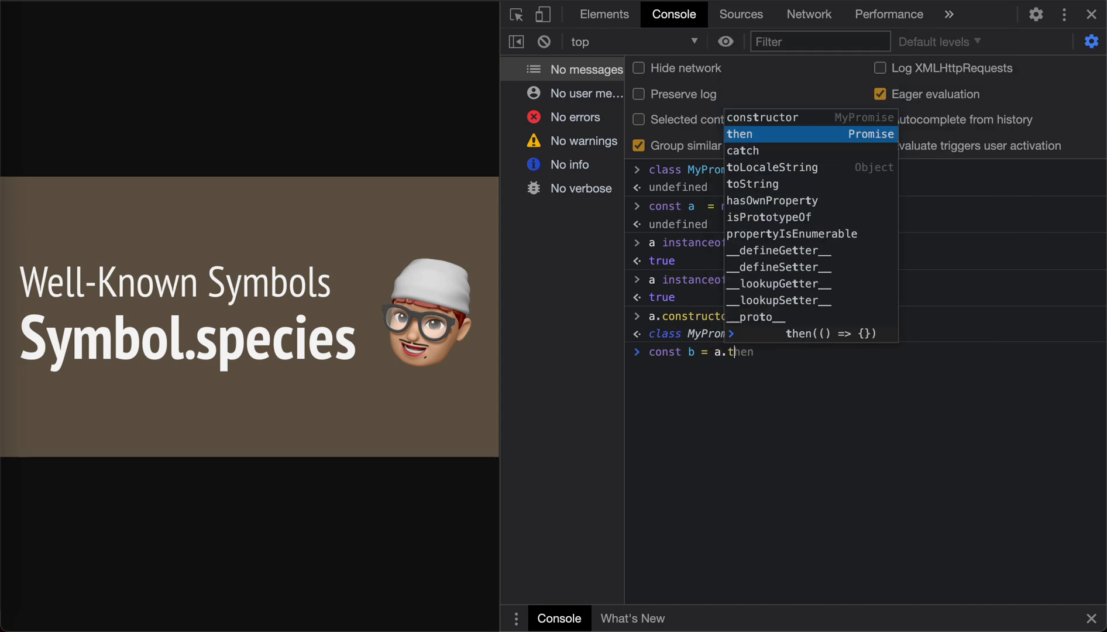
{"action": "left_click", "coordinate": [739, 133]}
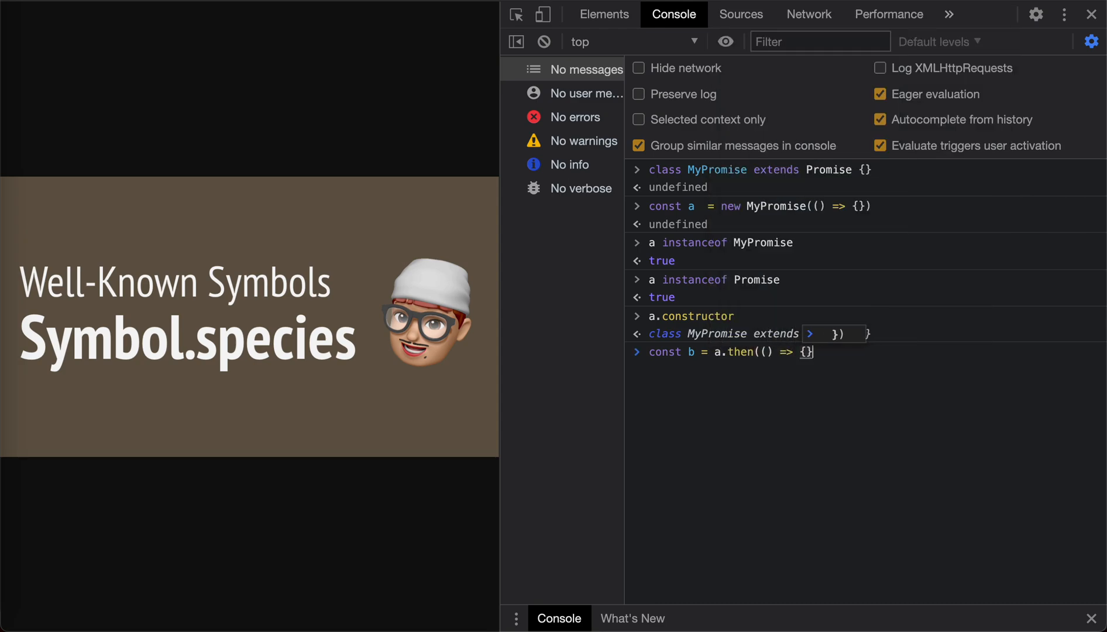
{"action": "key", "text": "Return"}
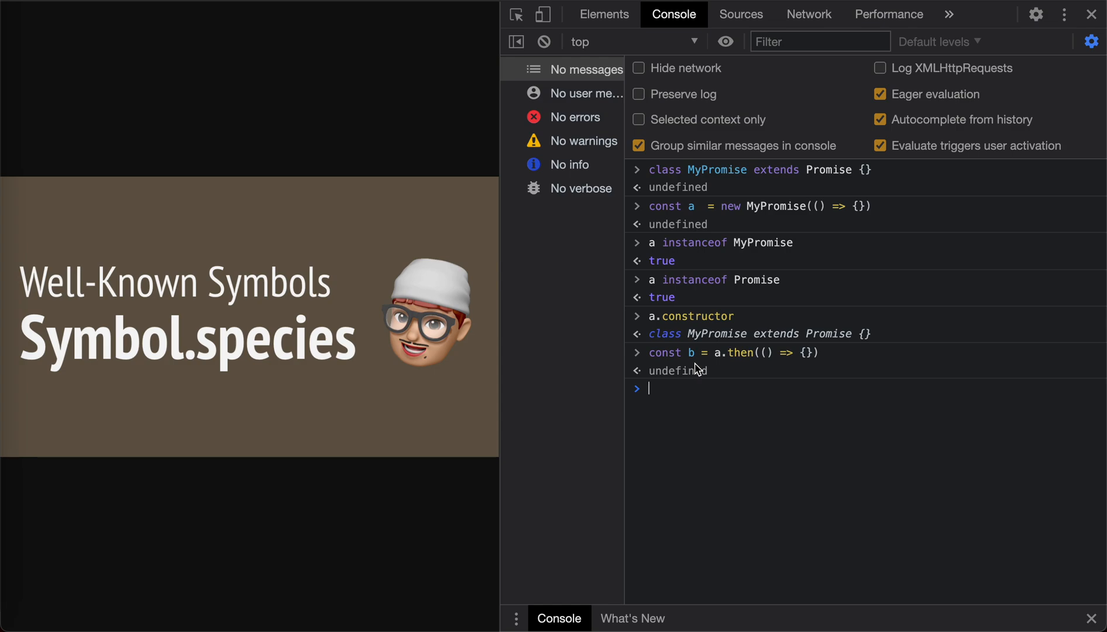
{"action": "mouse_move", "coordinate": [708, 186]}
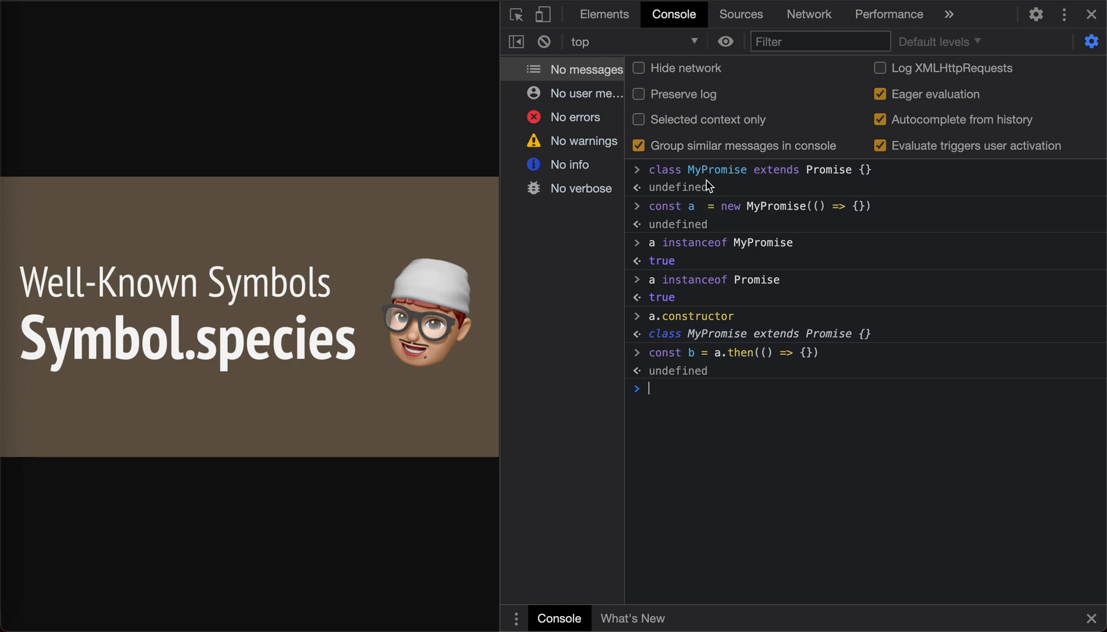
{"action": "mouse_move", "coordinate": [856, 197]}
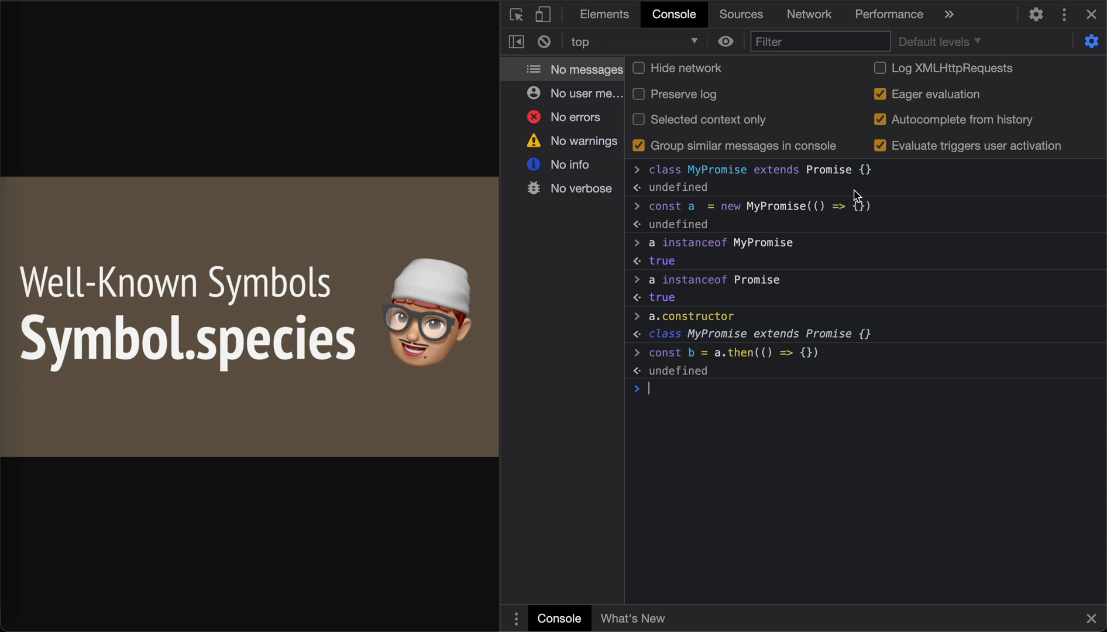
{"action": "mouse_move", "coordinate": [732, 428]}
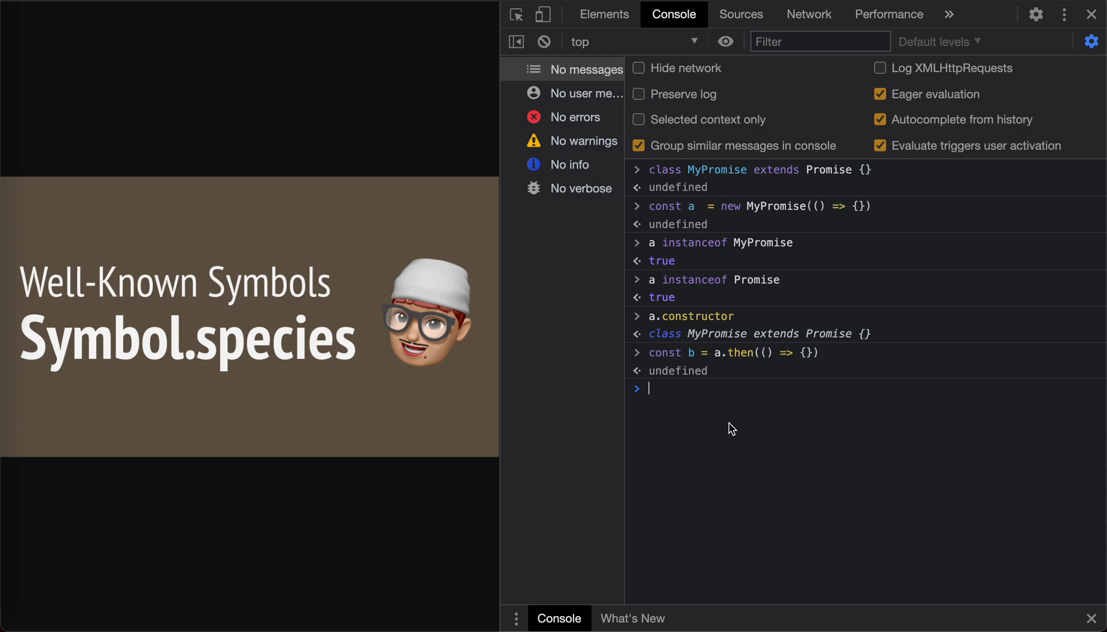
Evaluate b.constructor, which returns the MyPromise class
{"action": "type", "text": "b.constructor"}
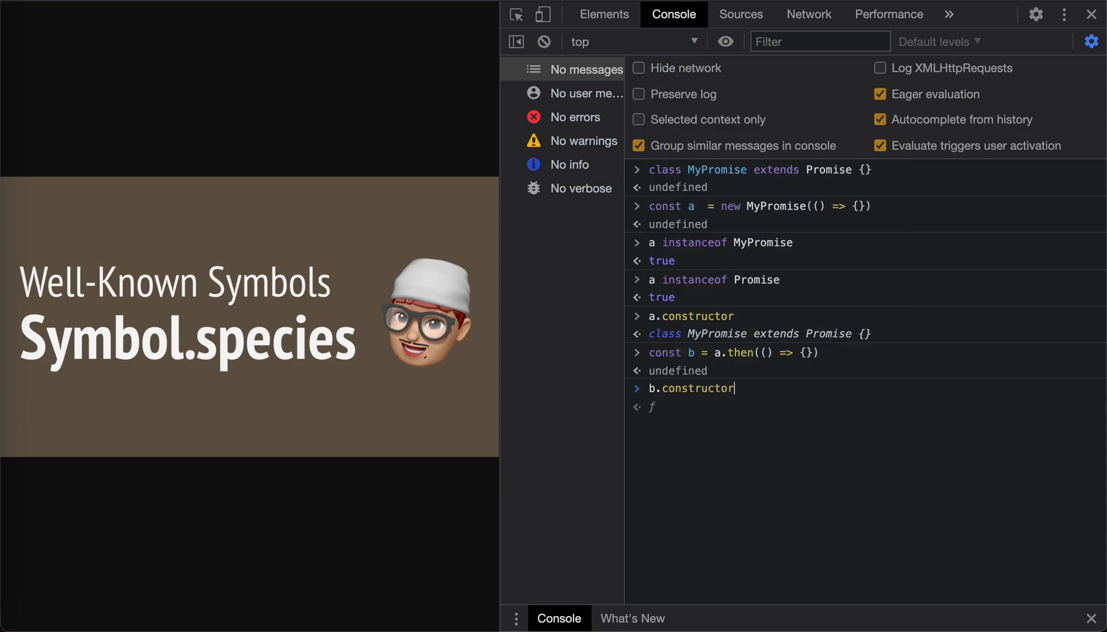
{"action": "key", "text": "Return"}
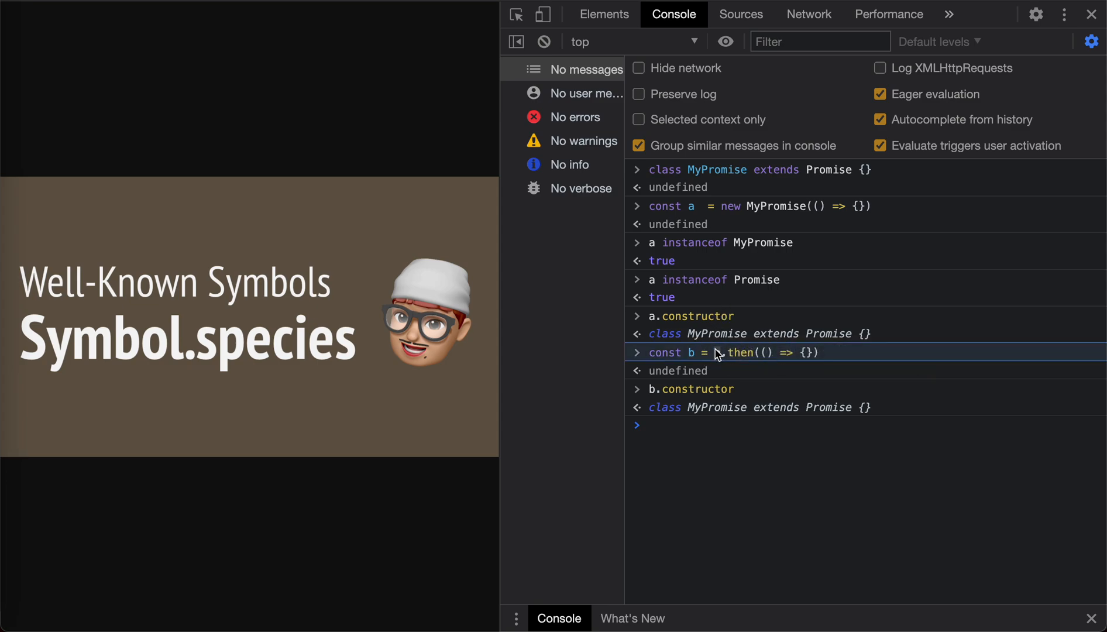
{"action": "mouse_move", "coordinate": [714, 352]}
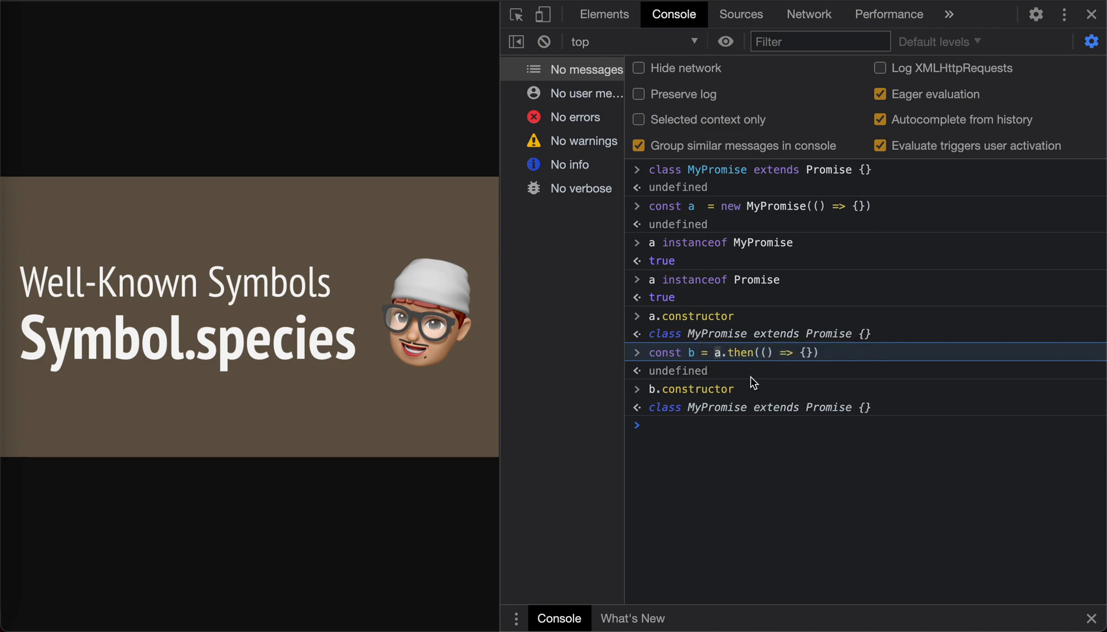
{"action": "mouse_move", "coordinate": [722, 465]}
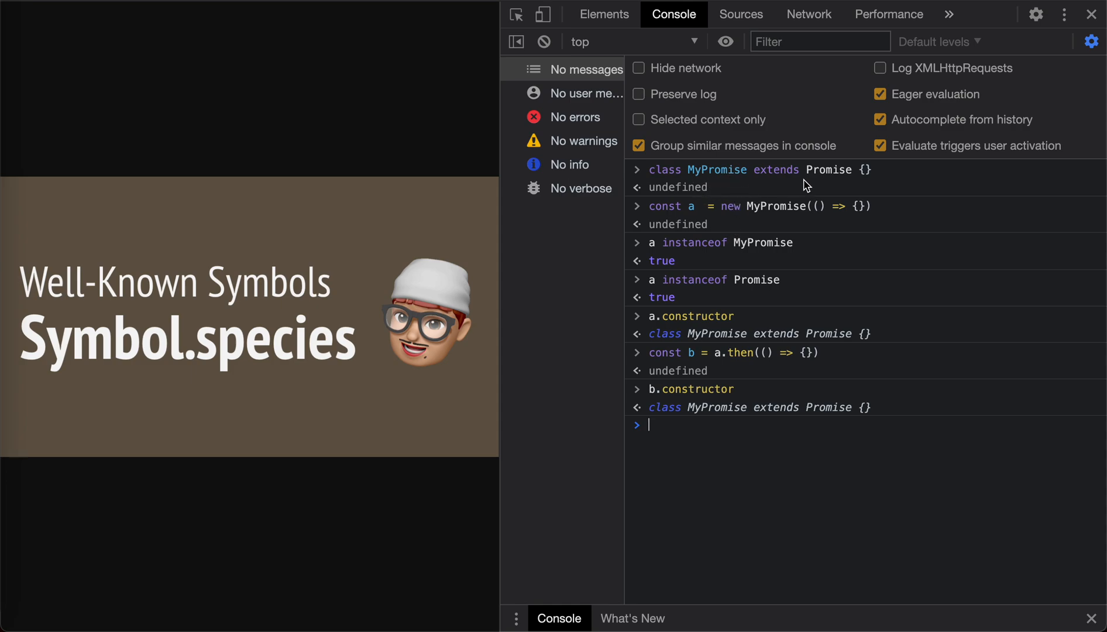
{"action": "mouse_move", "coordinate": [734, 363]}
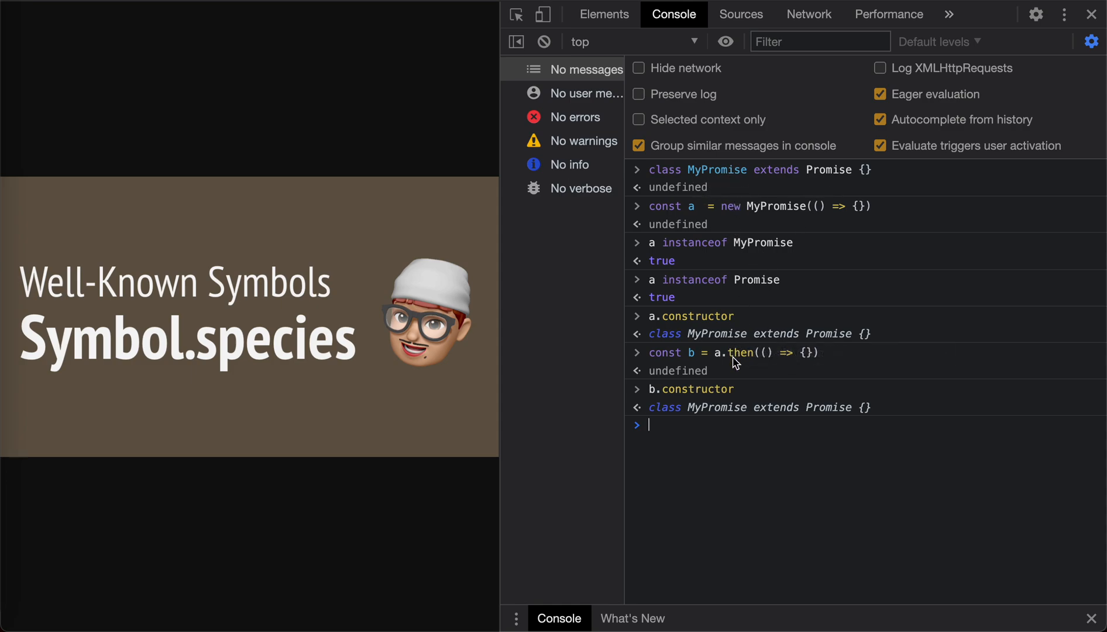
{"action": "mouse_move", "coordinate": [692, 177]}
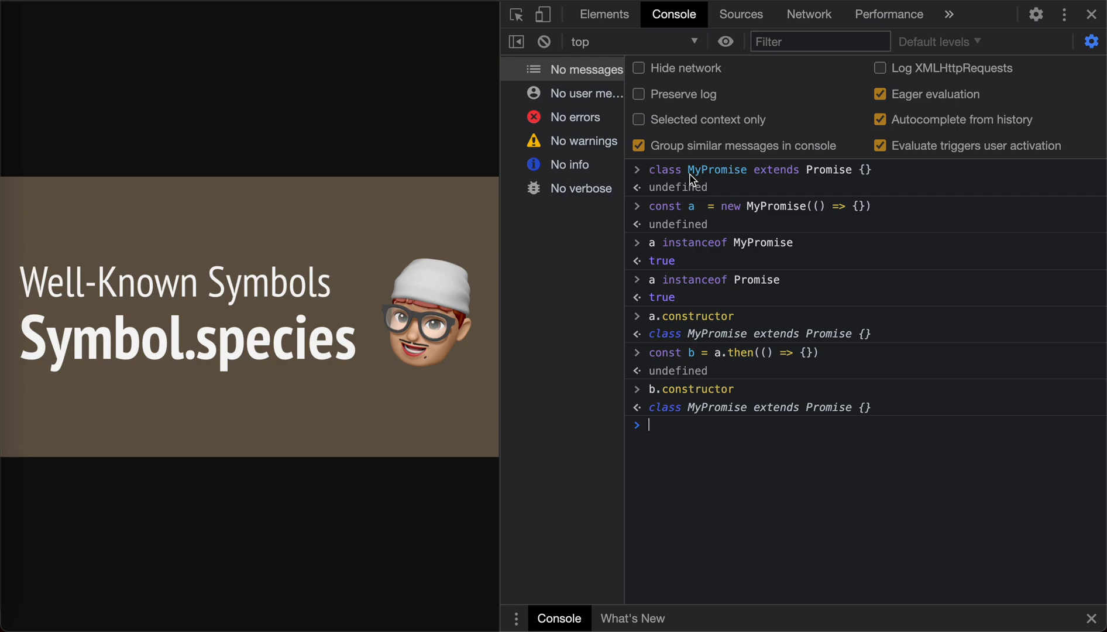
{"action": "mouse_move", "coordinate": [722, 375]}
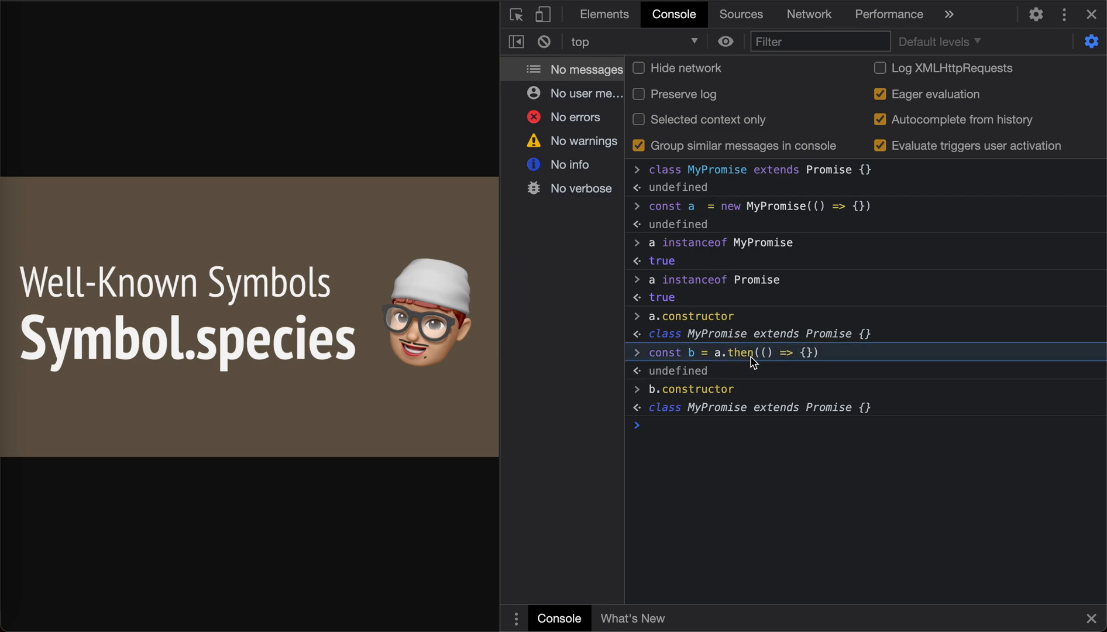
{"action": "mouse_move", "coordinate": [355, 395]}
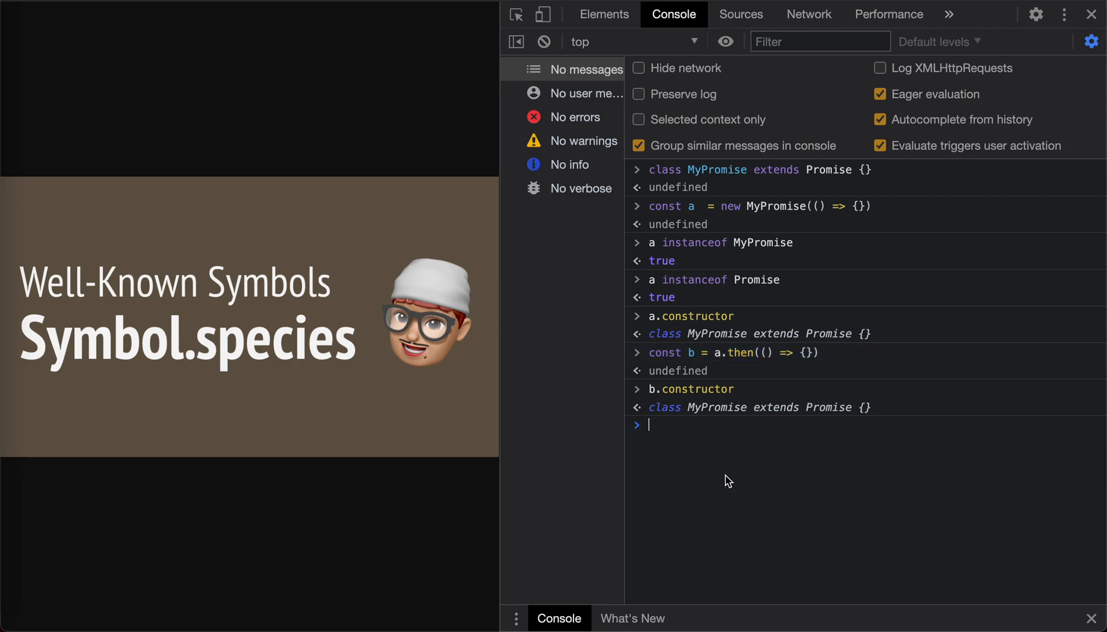
Assign MyPromise[Symbol.species] = Promise and read it back, still getting MyPromise
{"action": "type", "text": "M"}
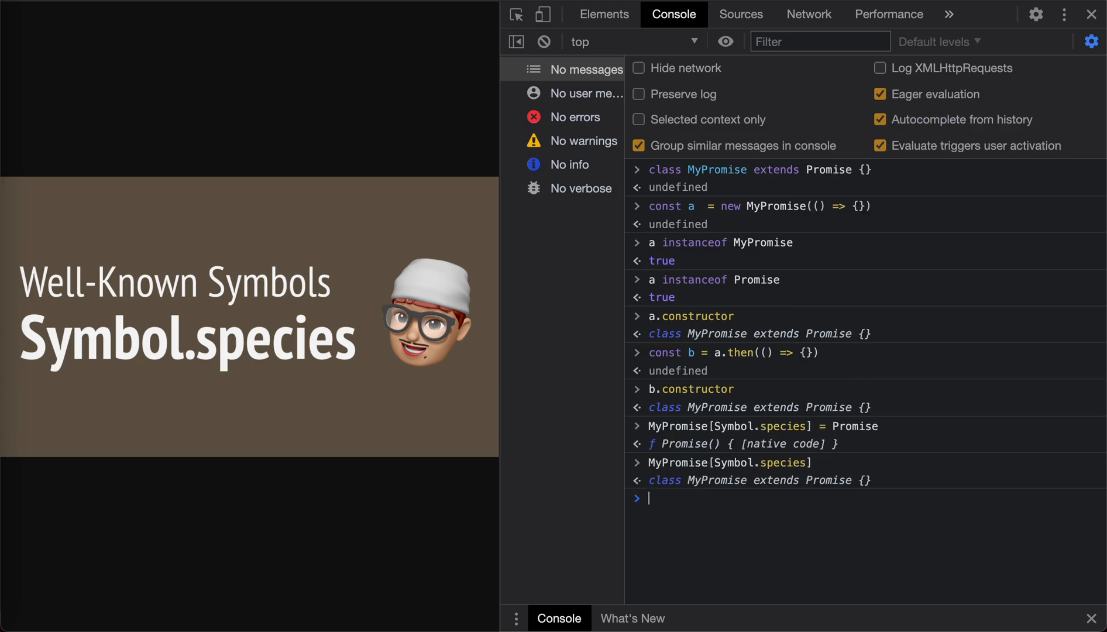
{"action": "mouse_move", "coordinate": [747, 487]}
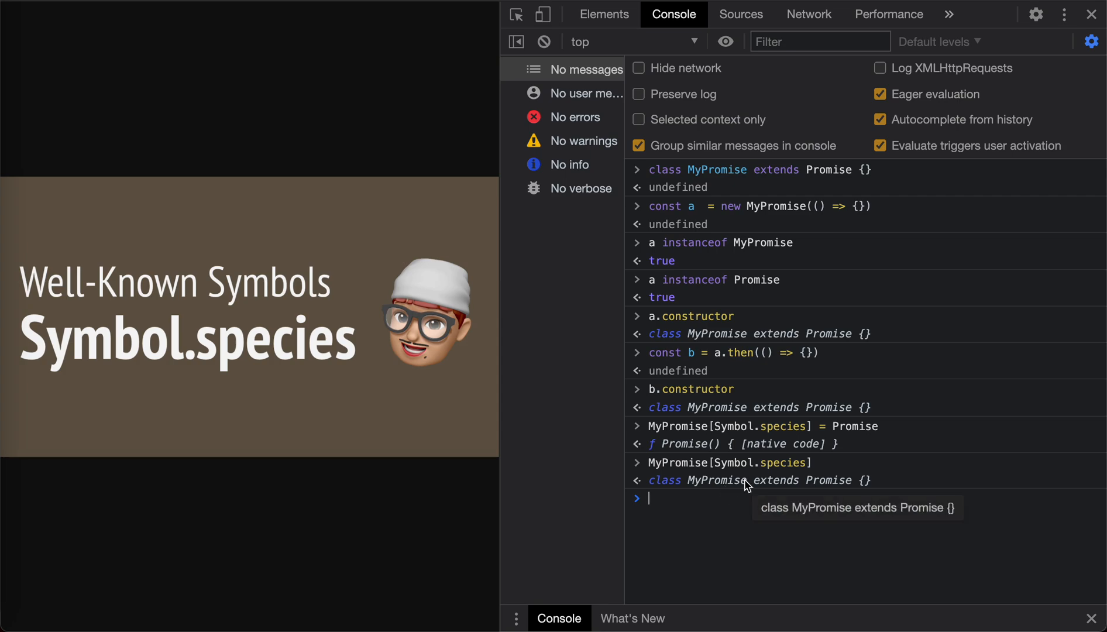
{"action": "mouse_move", "coordinate": [709, 426]}
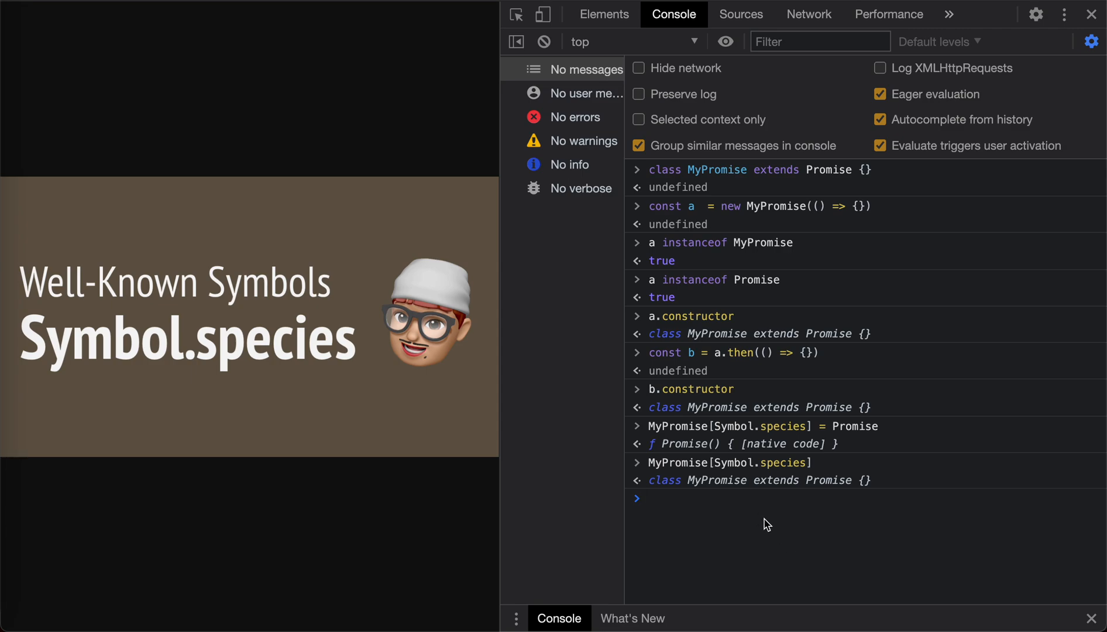
{"action": "mouse_move", "coordinate": [673, 541]}
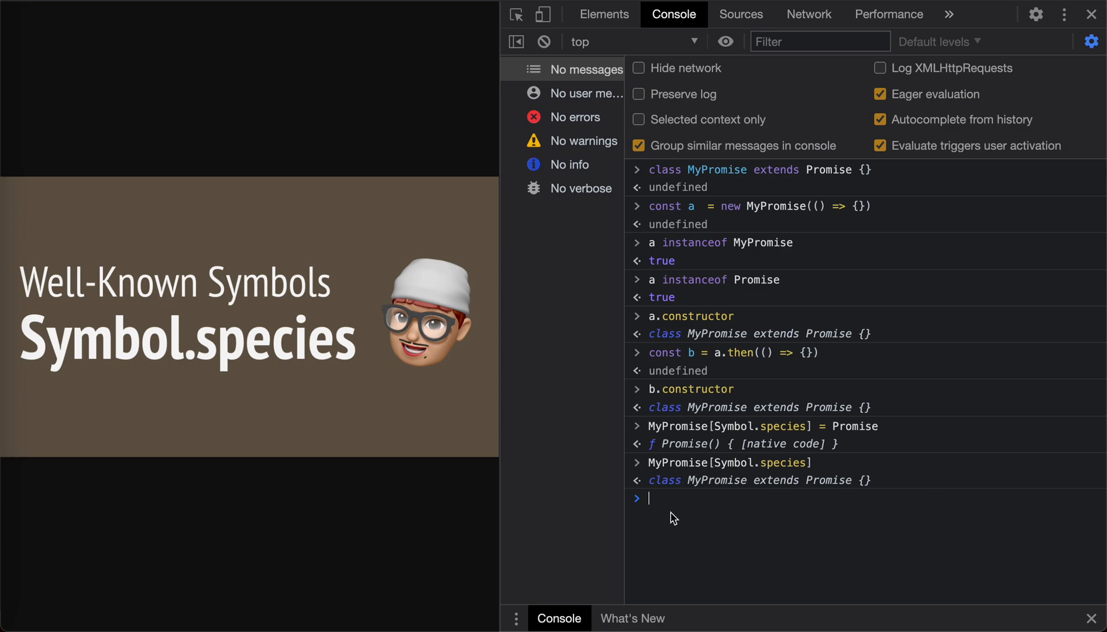
{"action": "mouse_move", "coordinate": [677, 503]}
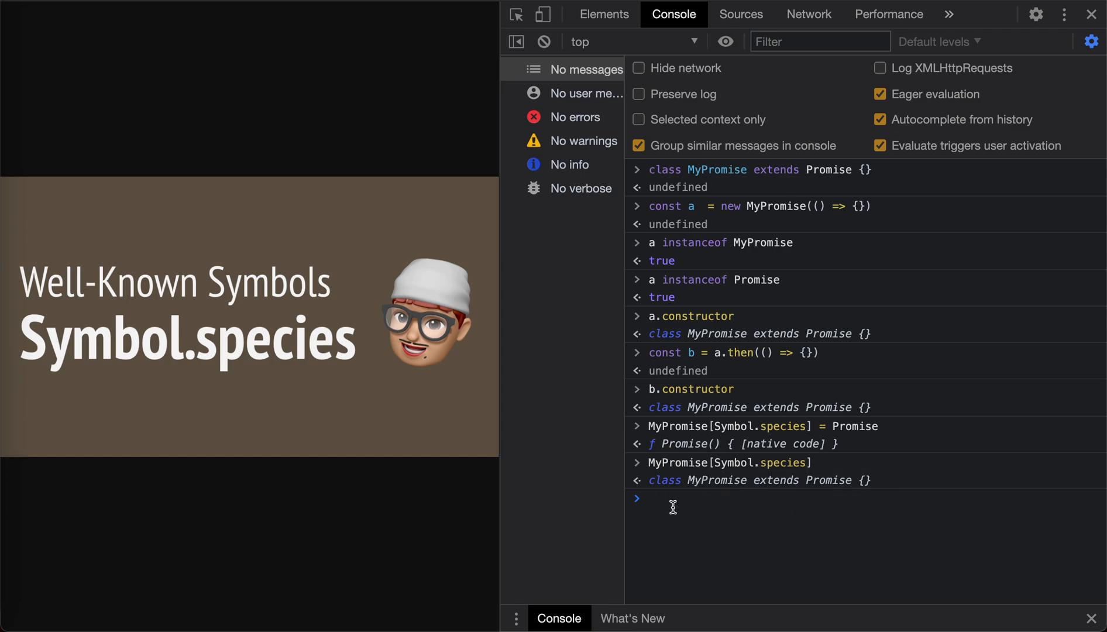
{"action": "type", "text": "Object"}
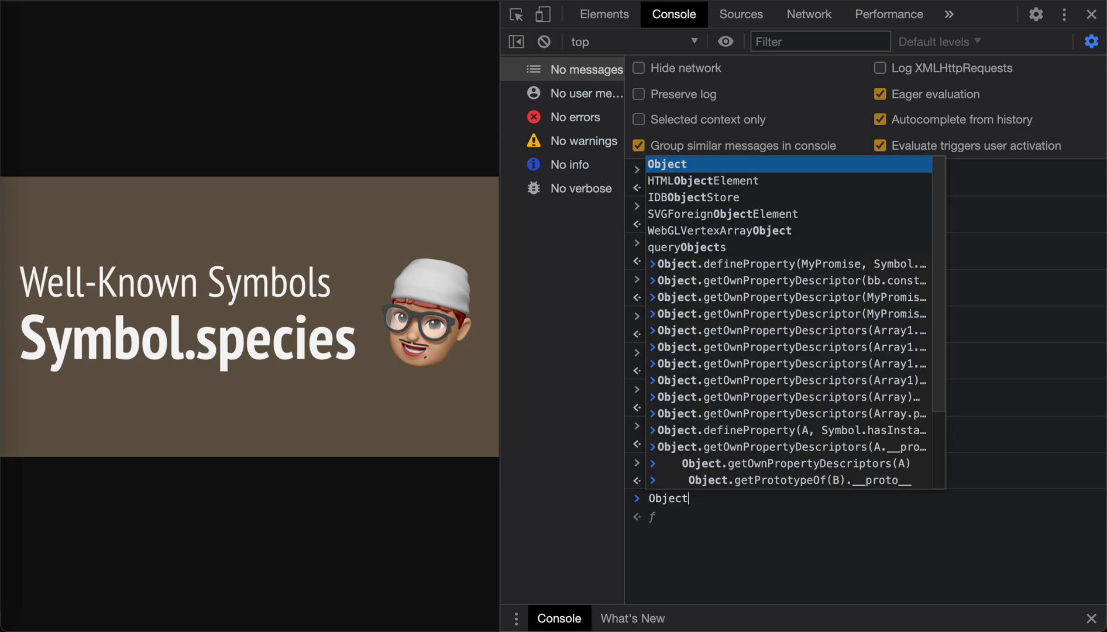
Run Object.defineProperty(MyPromise, Symbol.species, {value: Promise}) so then() results use Promise
{"action": "type", "text": ".definePropert"}
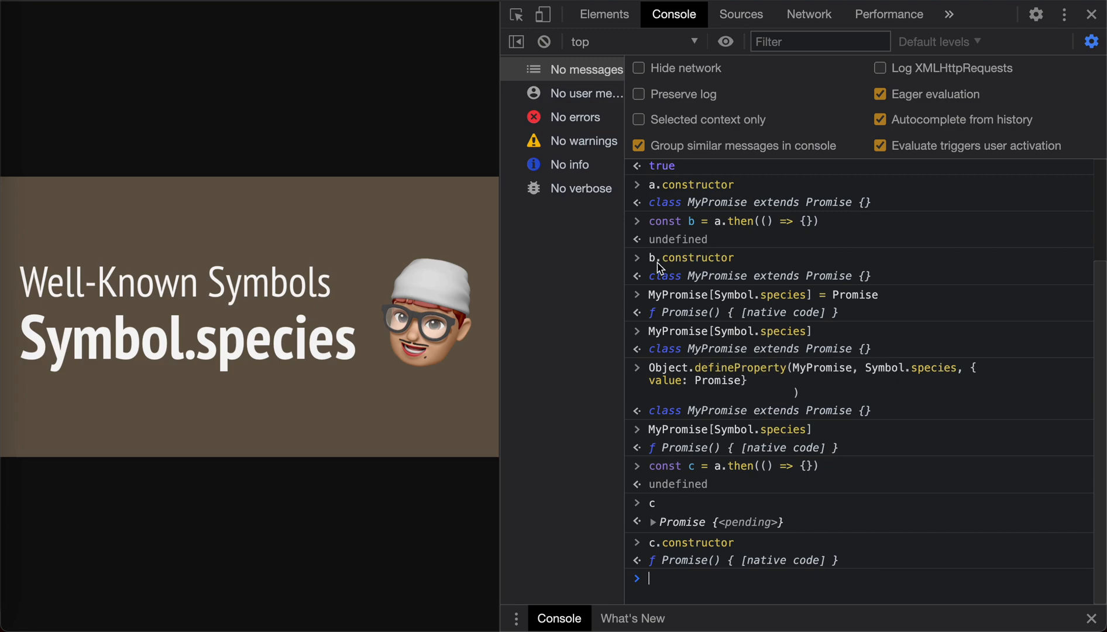
{"action": "mouse_move", "coordinate": [699, 286]}
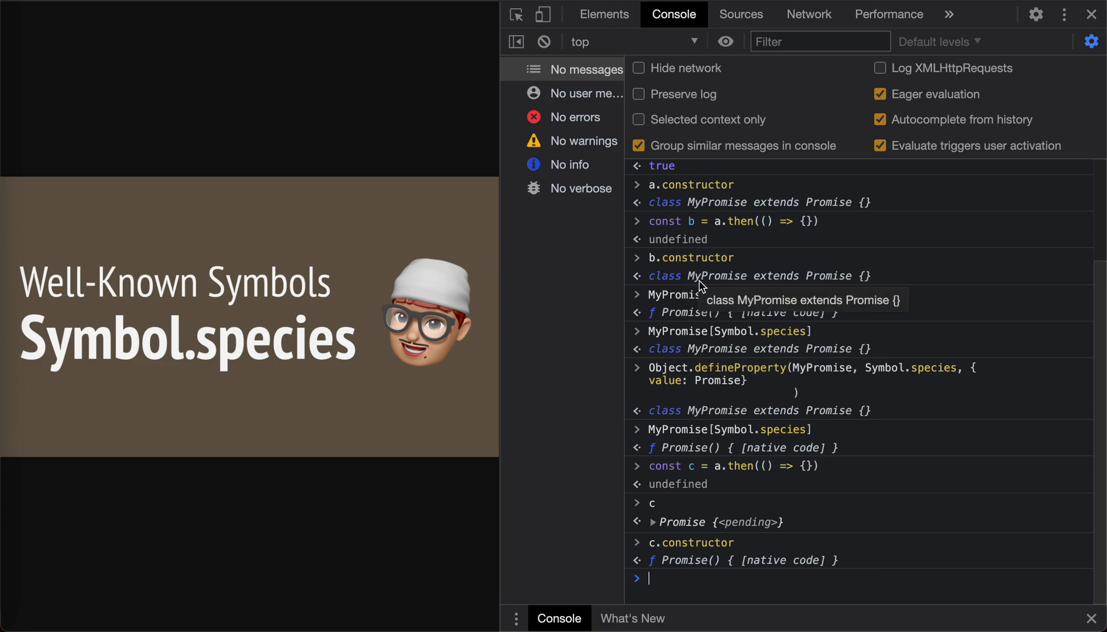
{"action": "mouse_move", "coordinate": [692, 466]}
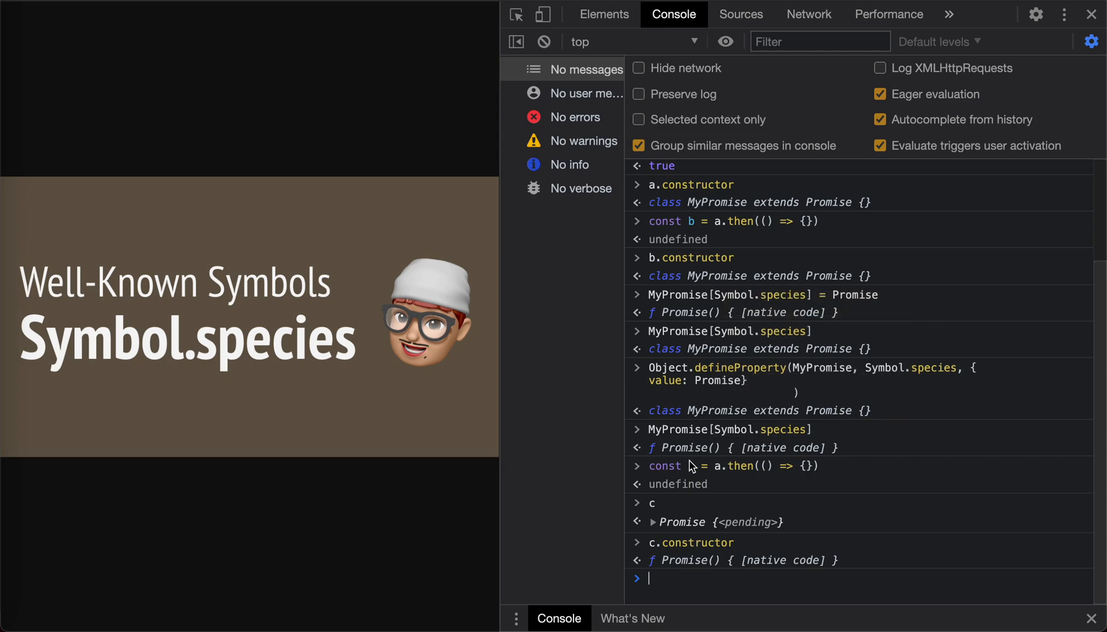
{"action": "mouse_move", "coordinate": [676, 561]}
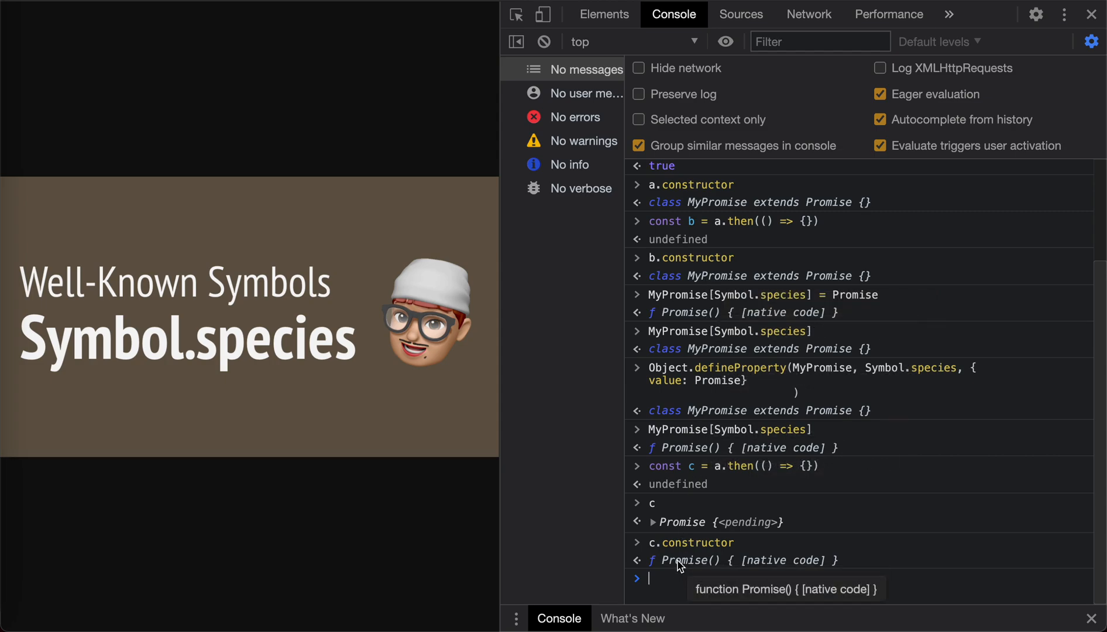
{"action": "mouse_move", "coordinate": [646, 405]}
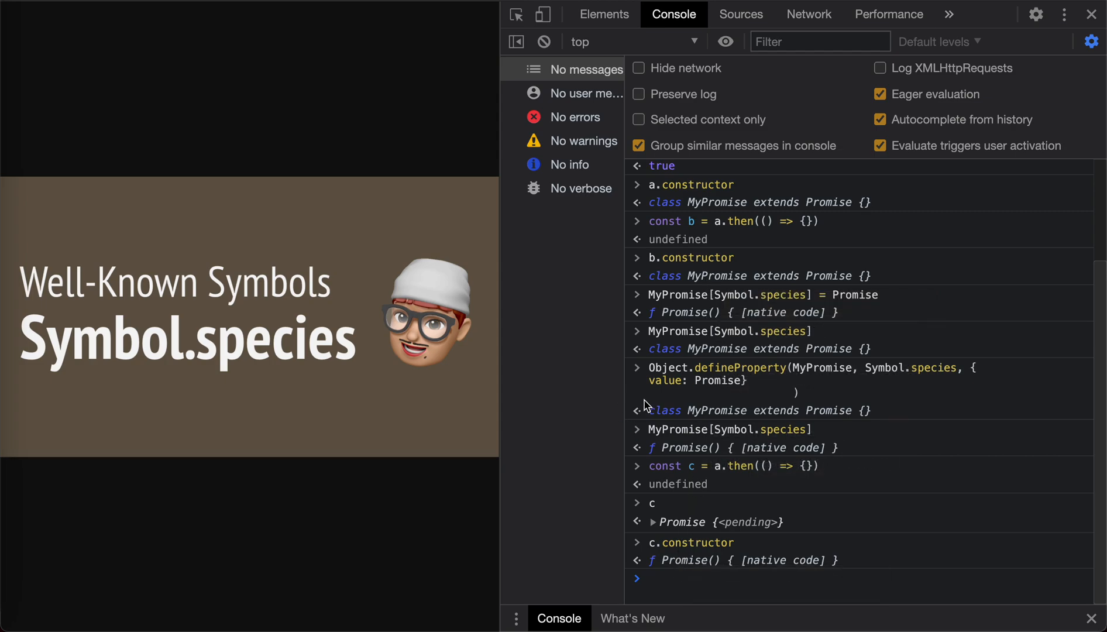
{"action": "scroll", "scroll_direction": "up", "scroll_amount": 3}
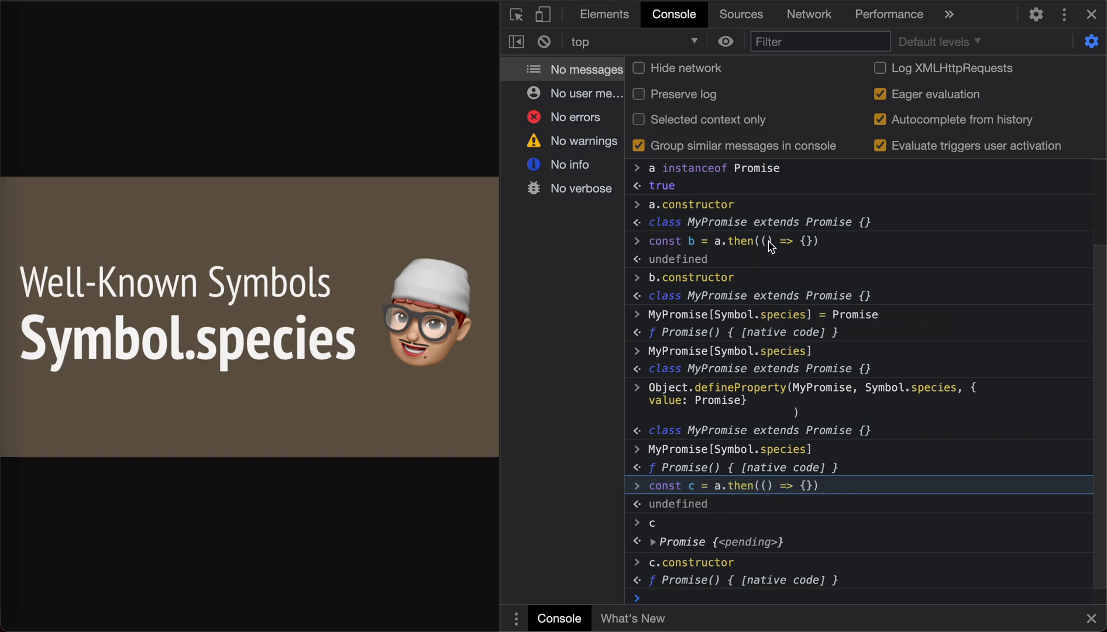
{"action": "mouse_move", "coordinate": [817, 287]}
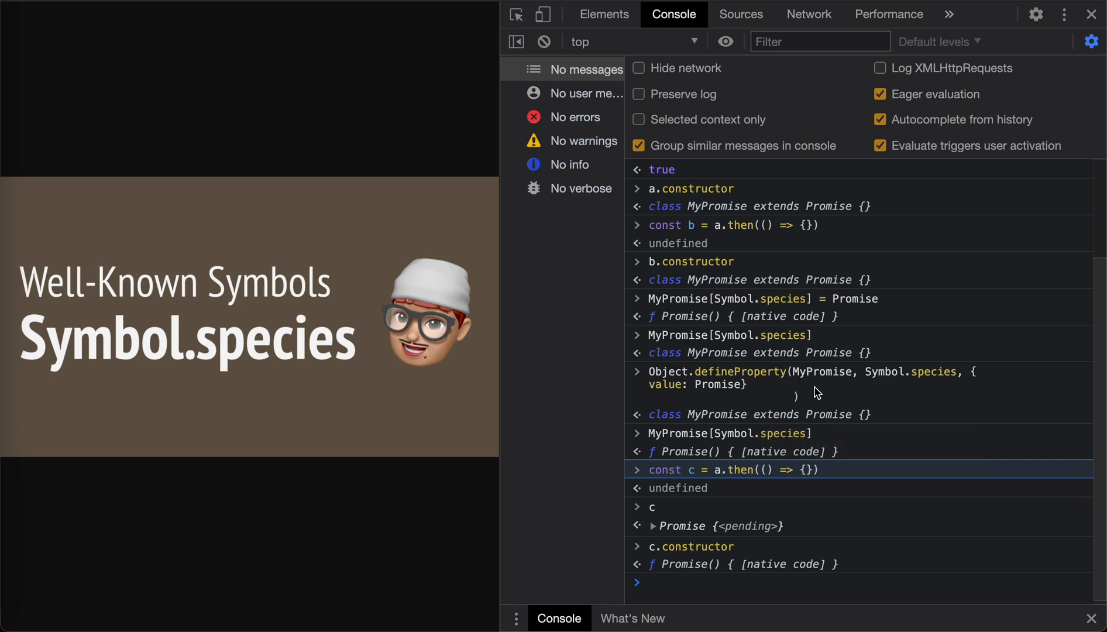
{"action": "mouse_move", "coordinate": [693, 558]}
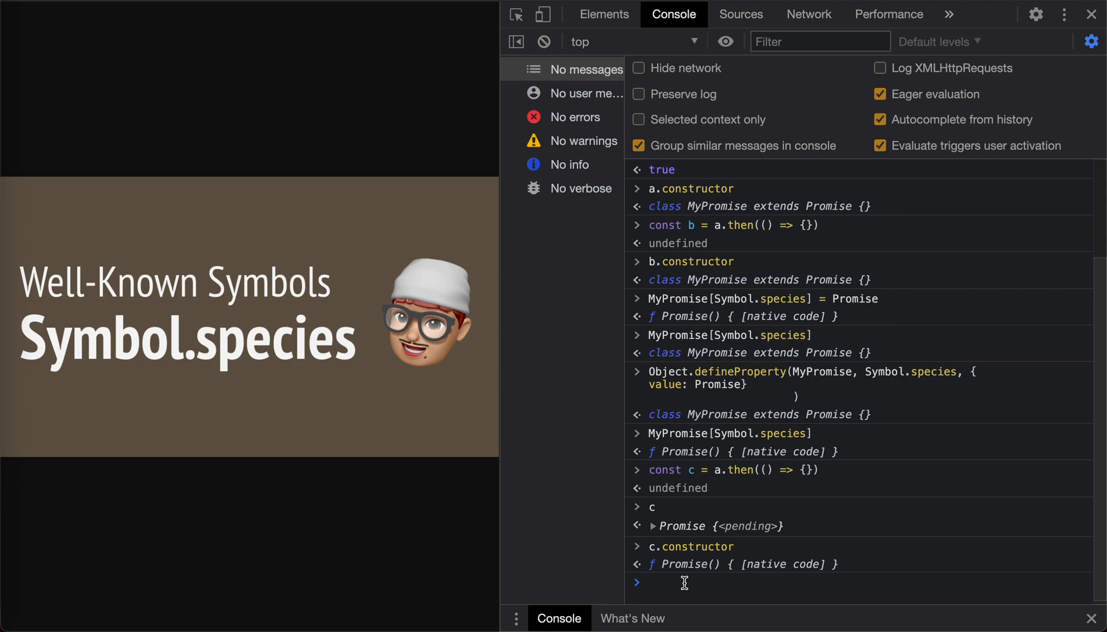
{"action": "mouse_move", "coordinate": [687, 268]}
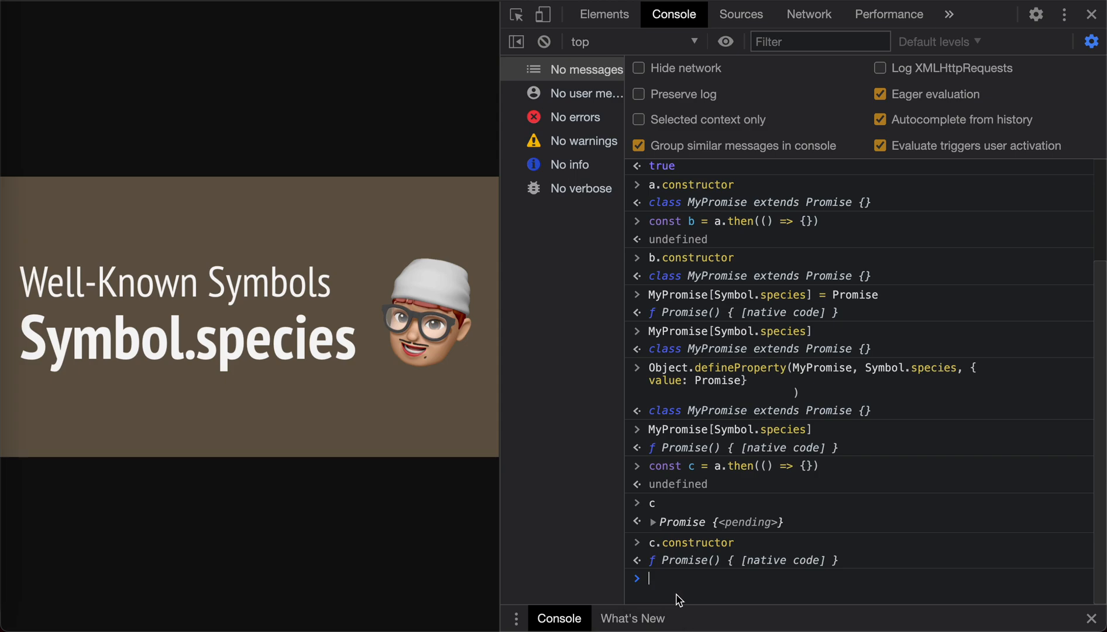
Declare class MyArray extends Array {}, create arr, and evaluate arr.concat(1) returning MyArray [1]
{"action": "type", "text": "class"}
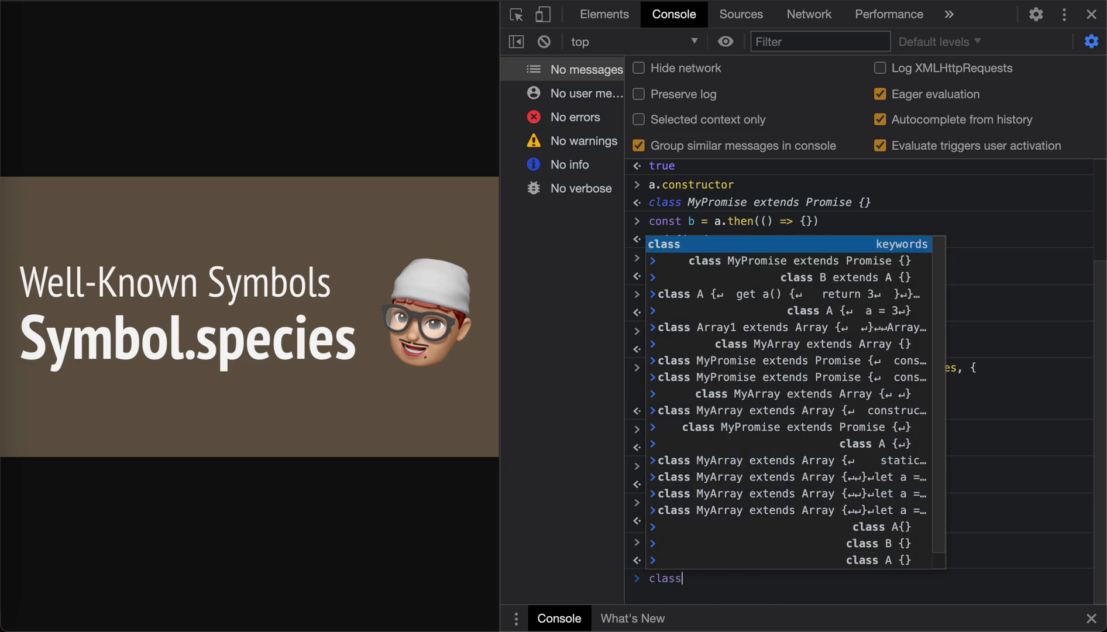
{"action": "type", "text": "My"}
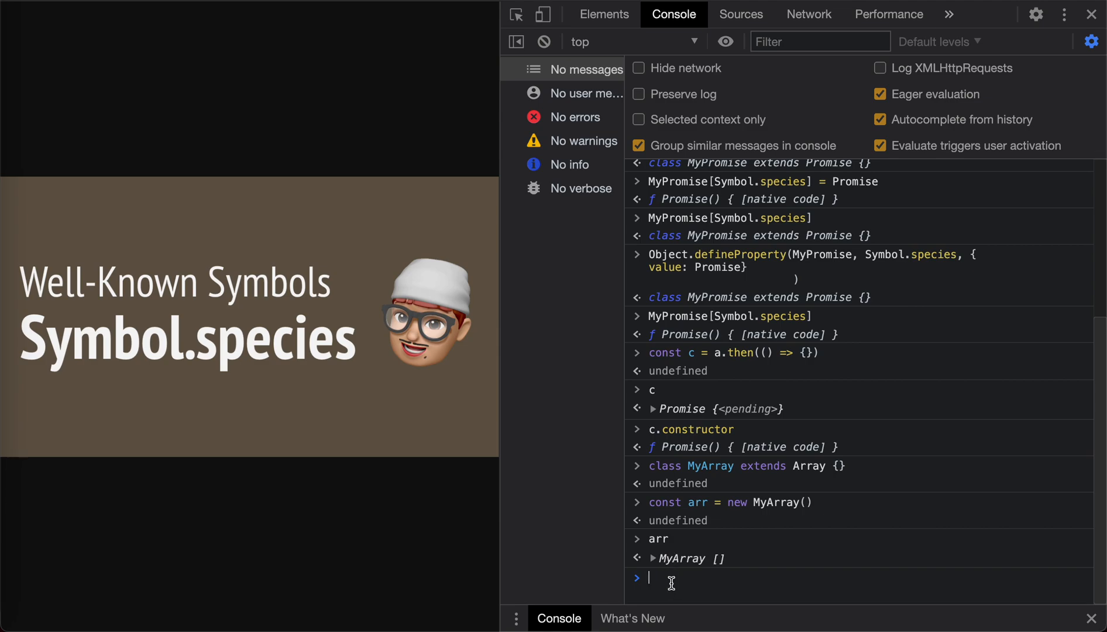
{"action": "type", "text": "arr"}
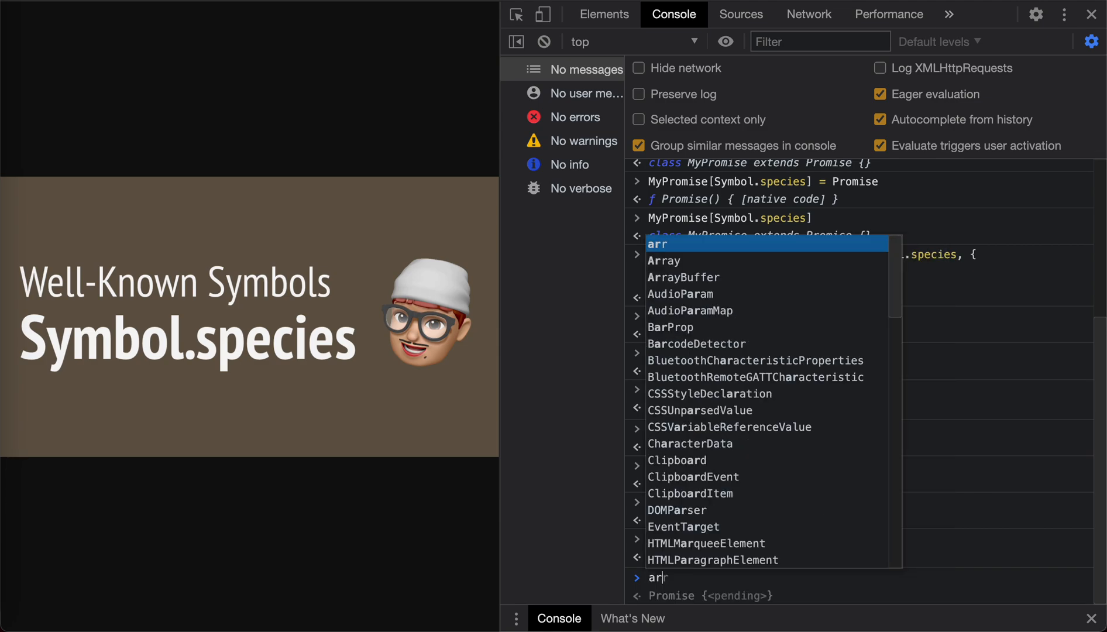
{"action": "type", "text": ".length"}
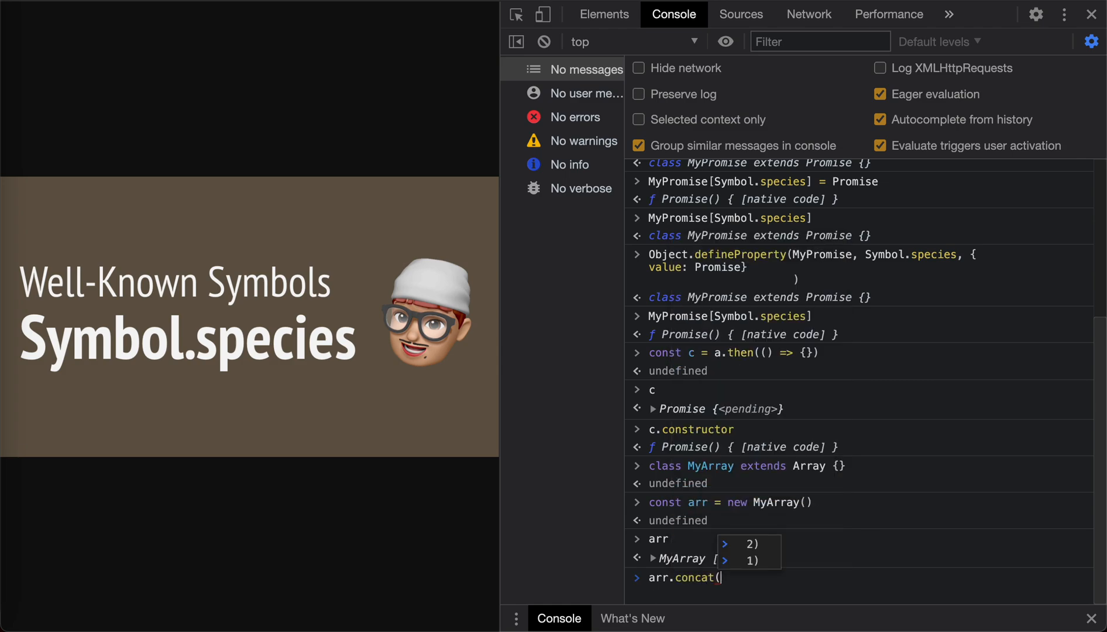
{"action": "key", "text": "Return"}
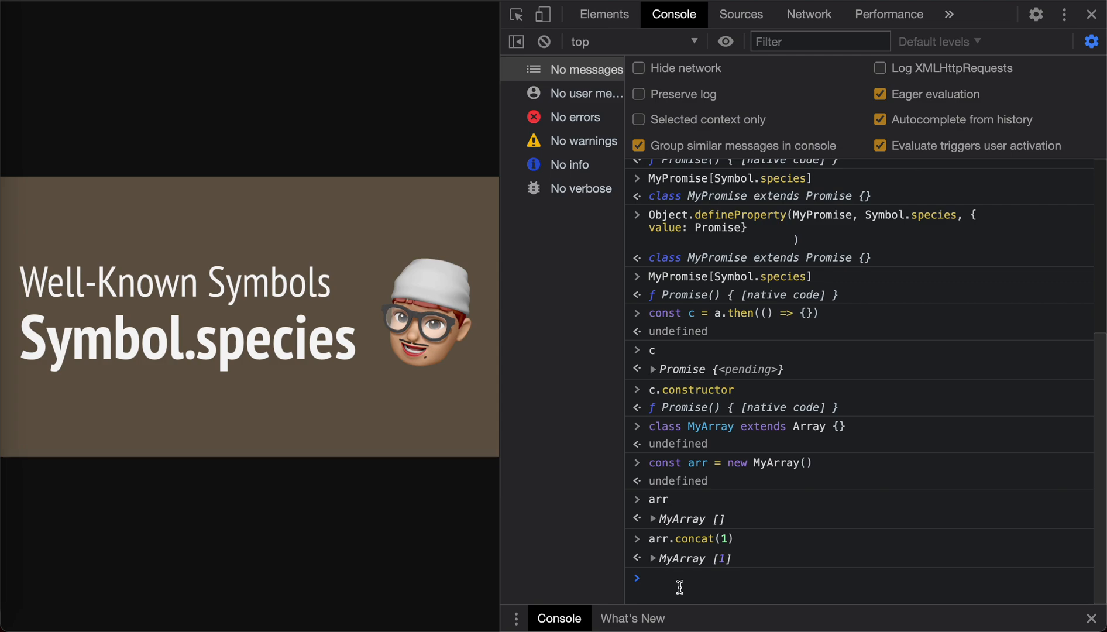
{"action": "mouse_move", "coordinate": [663, 551]}
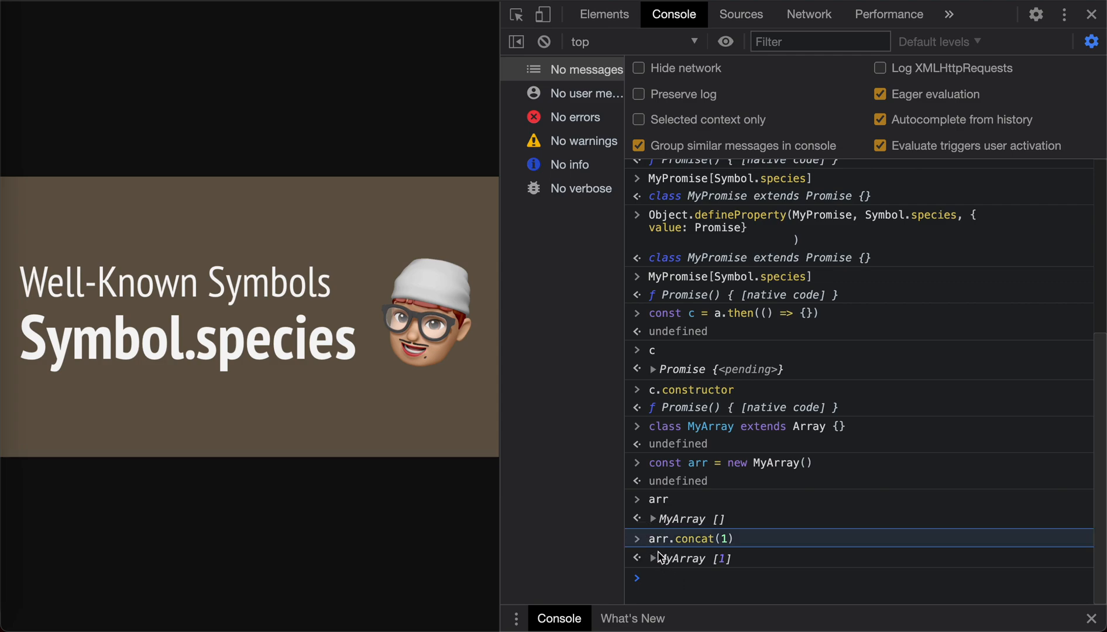
Recall the defineProperty line and change it to Object.defineProperty(MyArray, Symbol.species, {value: Array})
{"action": "left_click", "coordinate": [668, 579]}
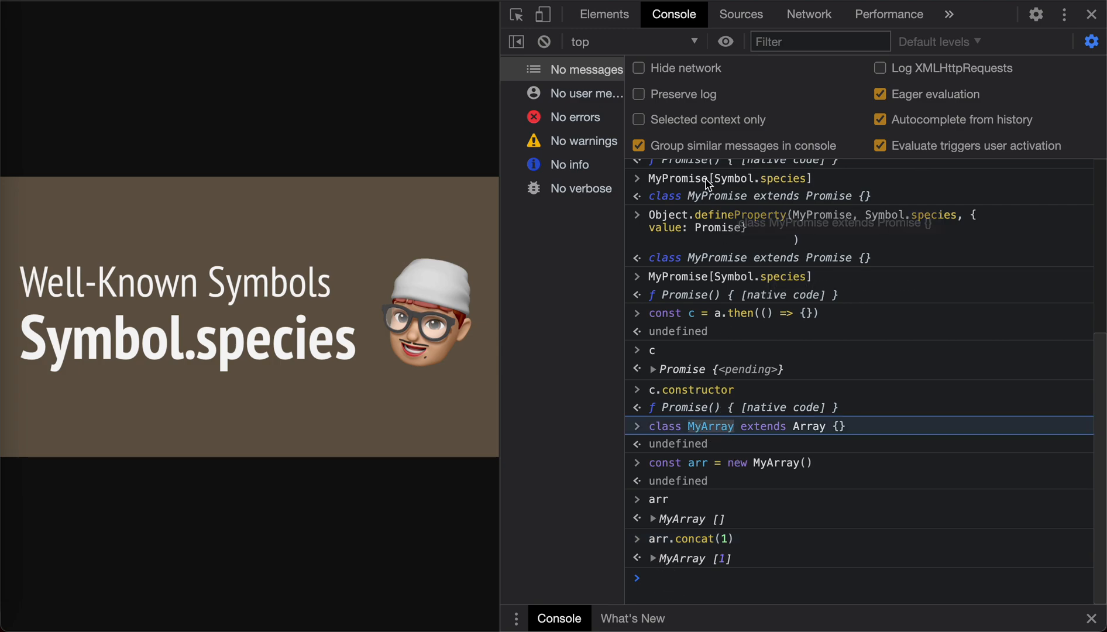
{"action": "left_click", "coordinate": [773, 236]}
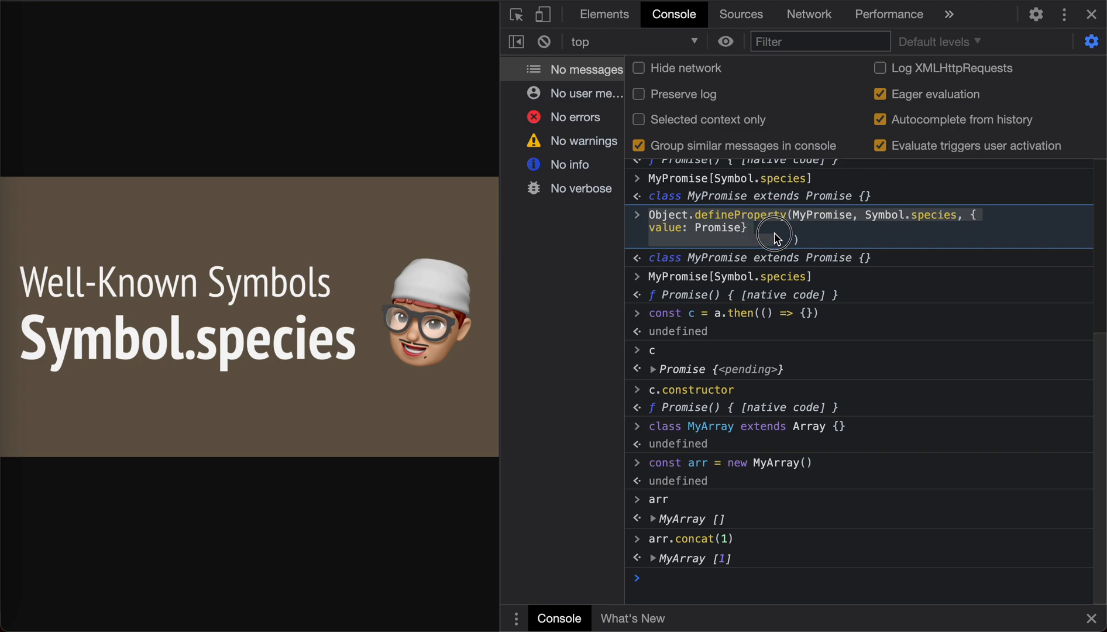
{"action": "left_click", "coordinate": [676, 577]}
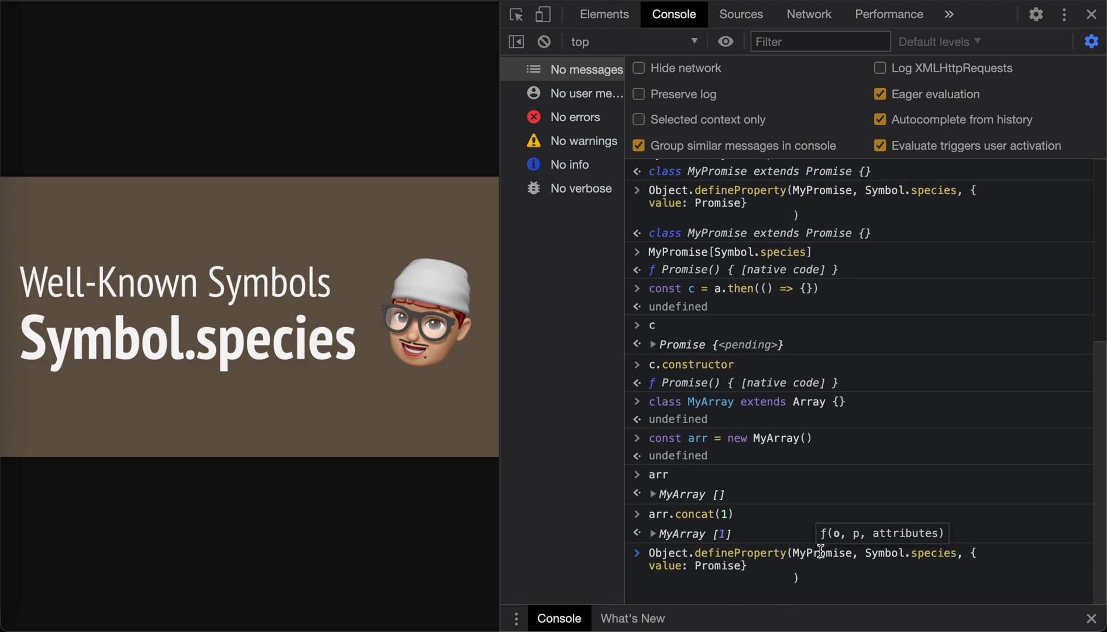
{"action": "type", "text": "MA"}
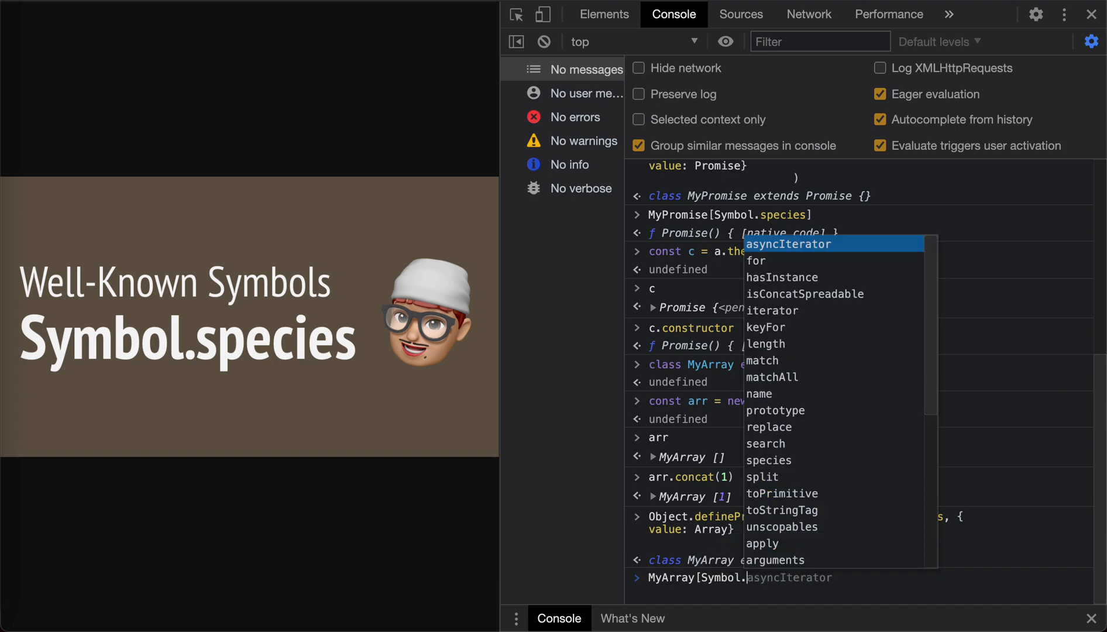
{"action": "key", "text": "Escape"}
{"action": "type", "text": "species]"}
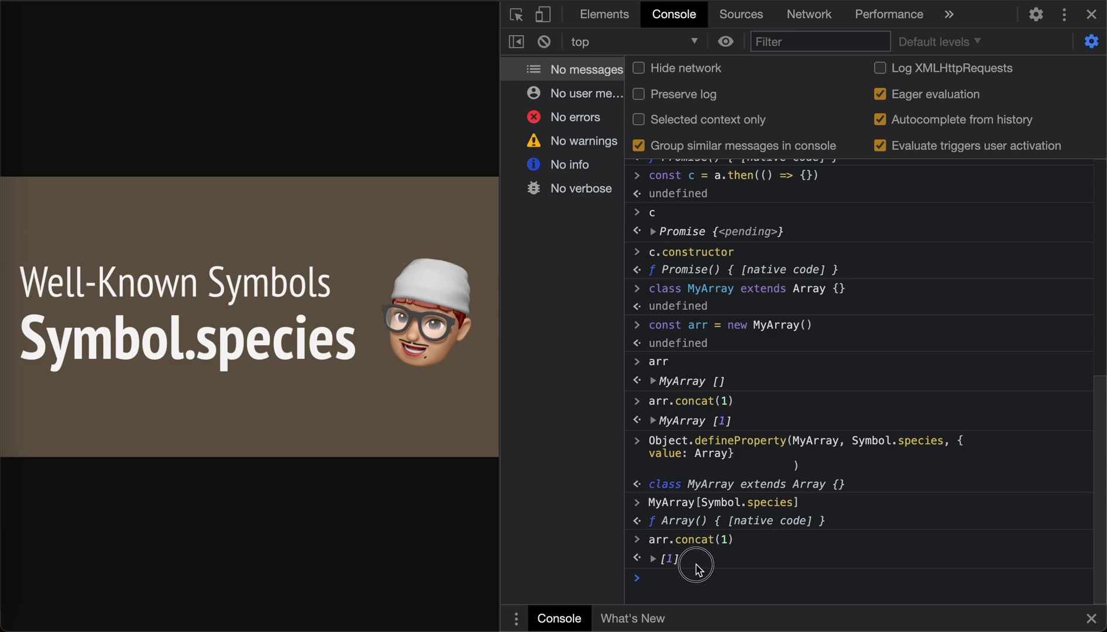
{"action": "mouse_move", "coordinate": [800, 252]}
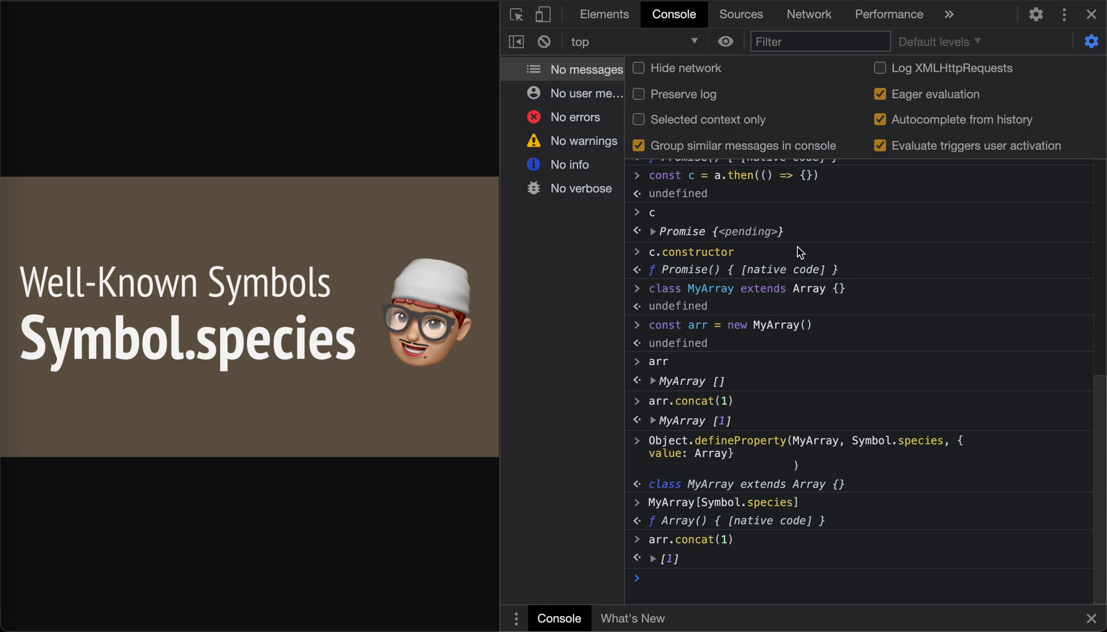
{"action": "mouse_move", "coordinate": [816, 257]}
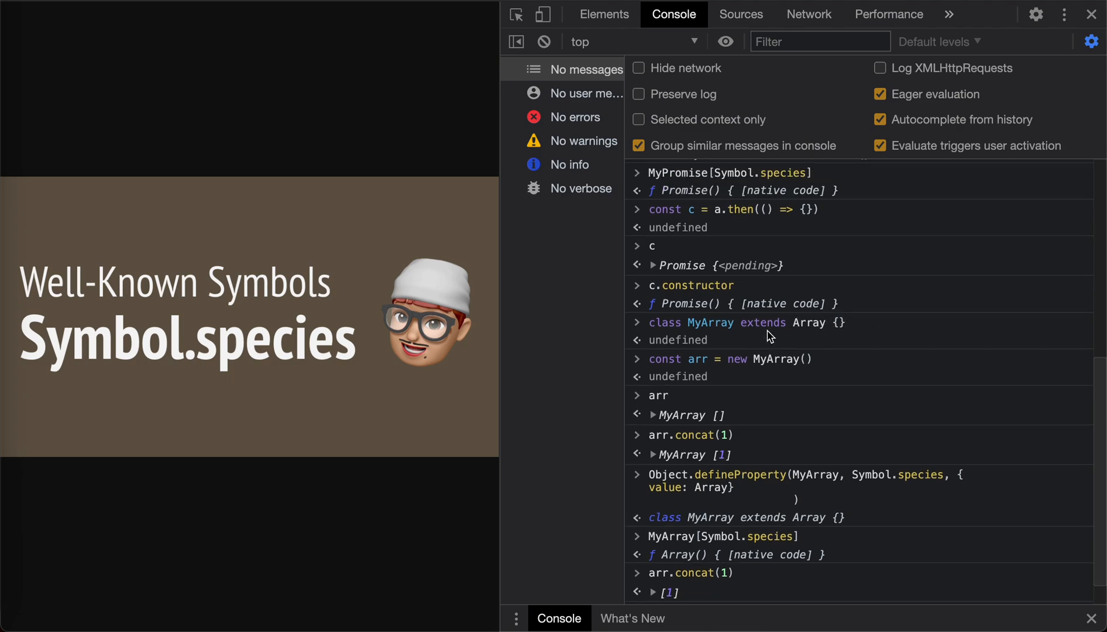
{"action": "scroll", "scroll_direction": "up", "scroll_amount": 3}
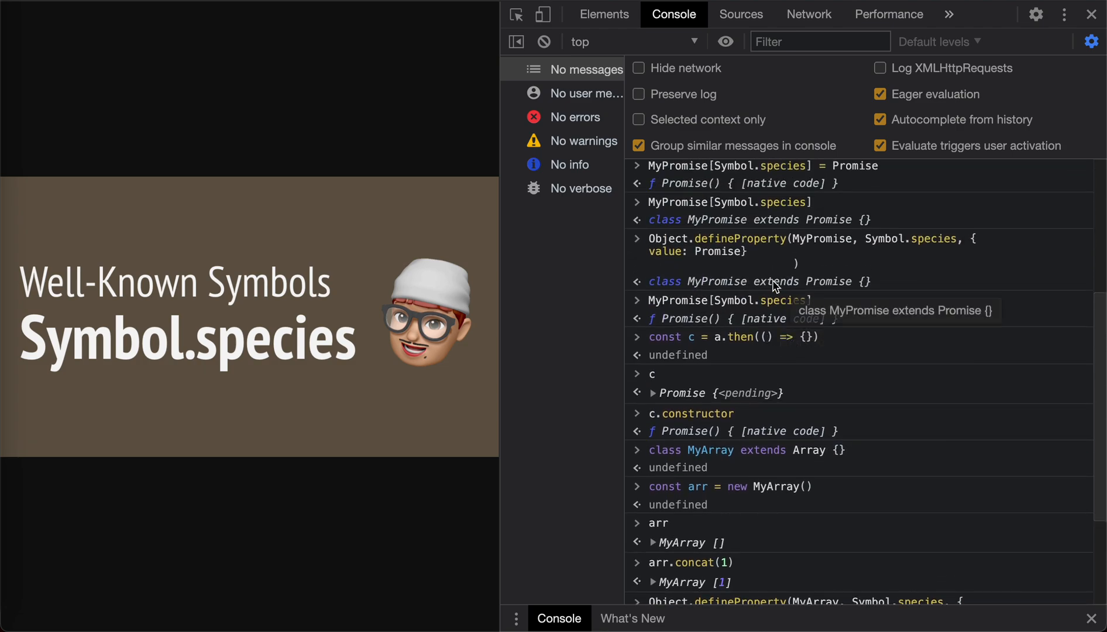
{"action": "mouse_move", "coordinate": [886, 254]}
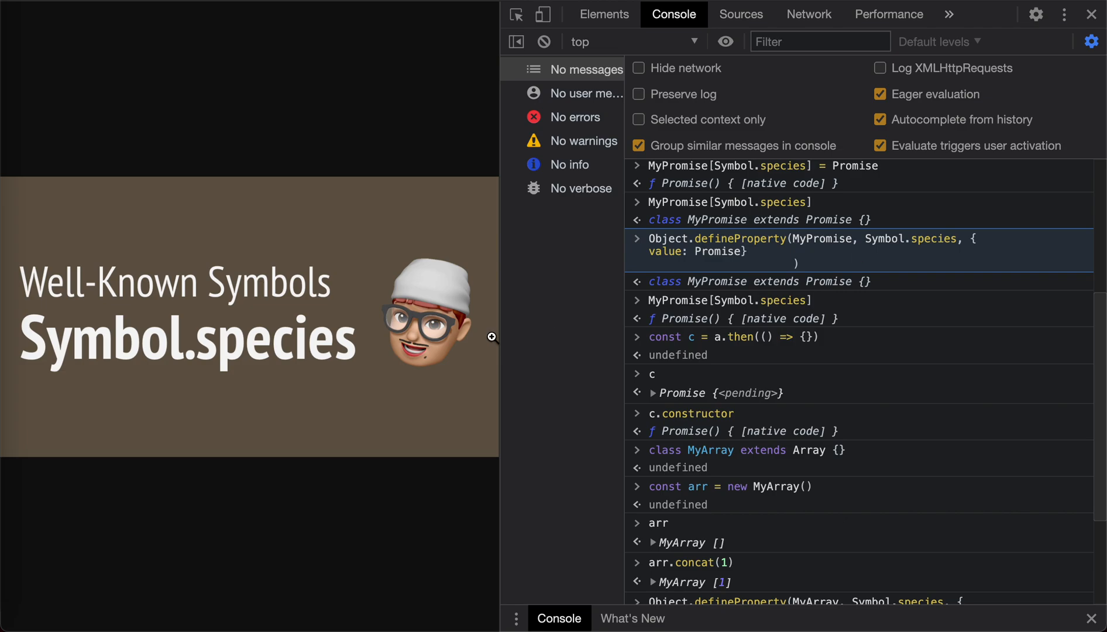
{"action": "mouse_move", "coordinate": [595, 369]}
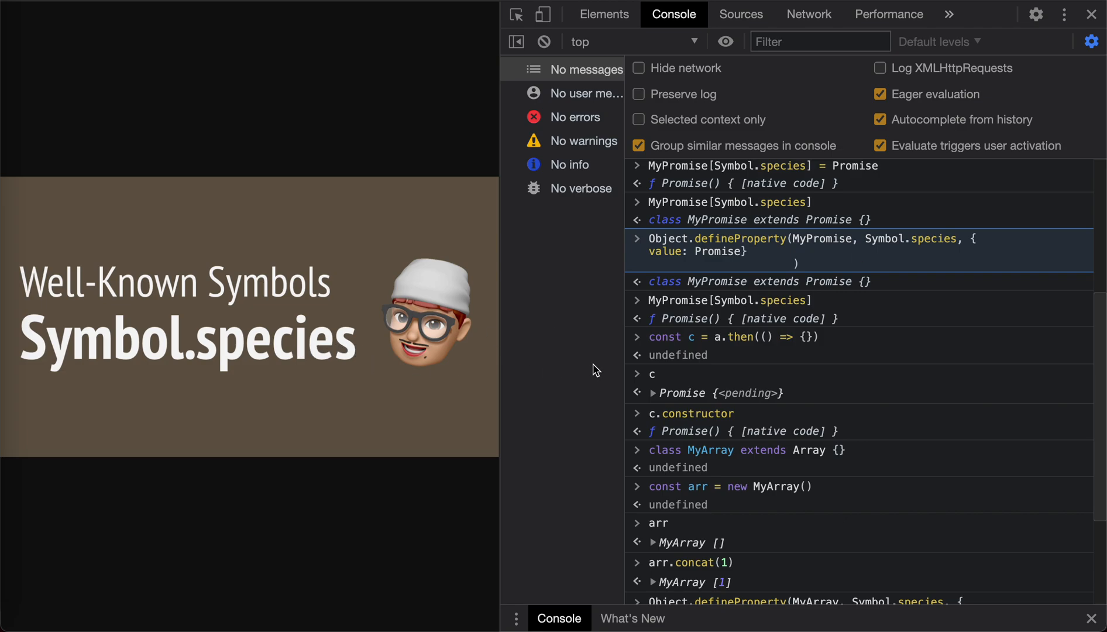
{"action": "mouse_move", "coordinate": [406, 383]}
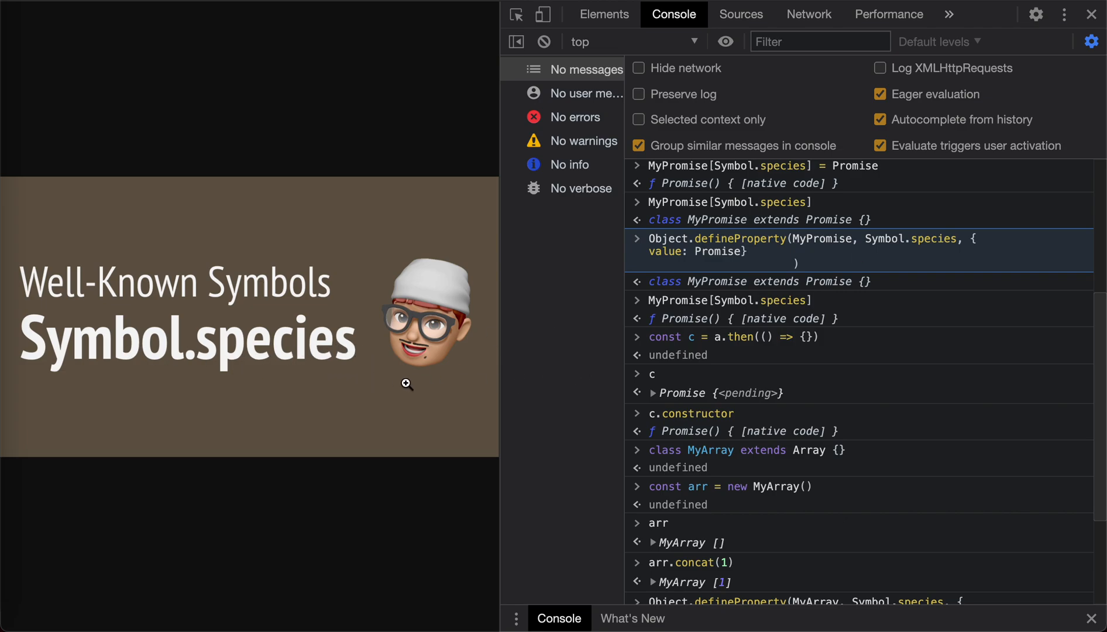
{"action": "scroll", "scroll_direction": "up", "scroll_amount": 3}
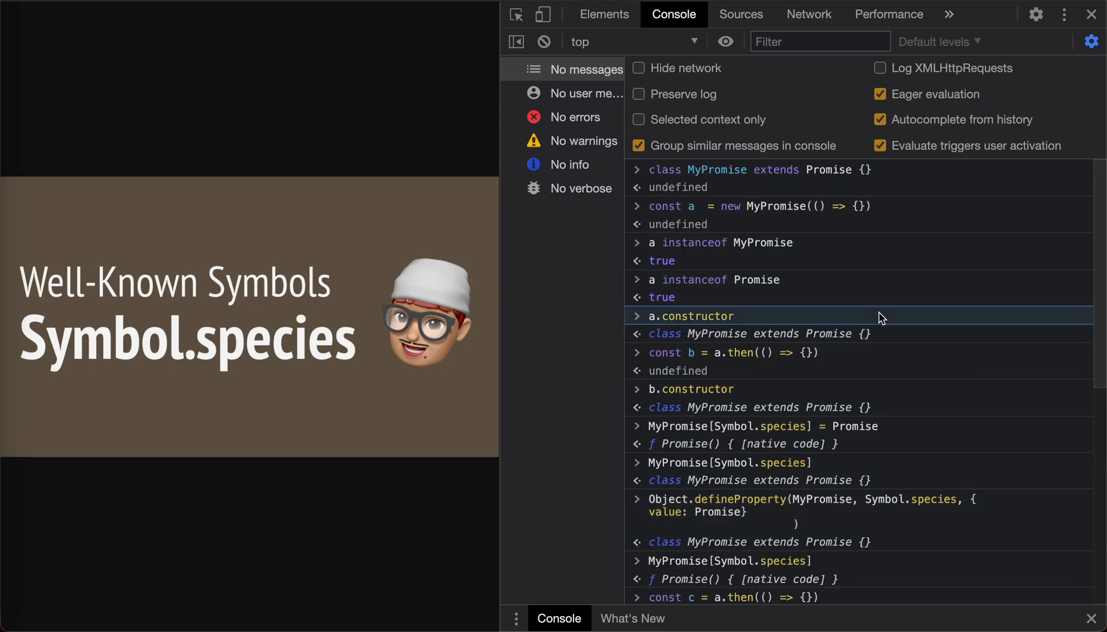
{"action": "mouse_move", "coordinate": [1091, 14]}
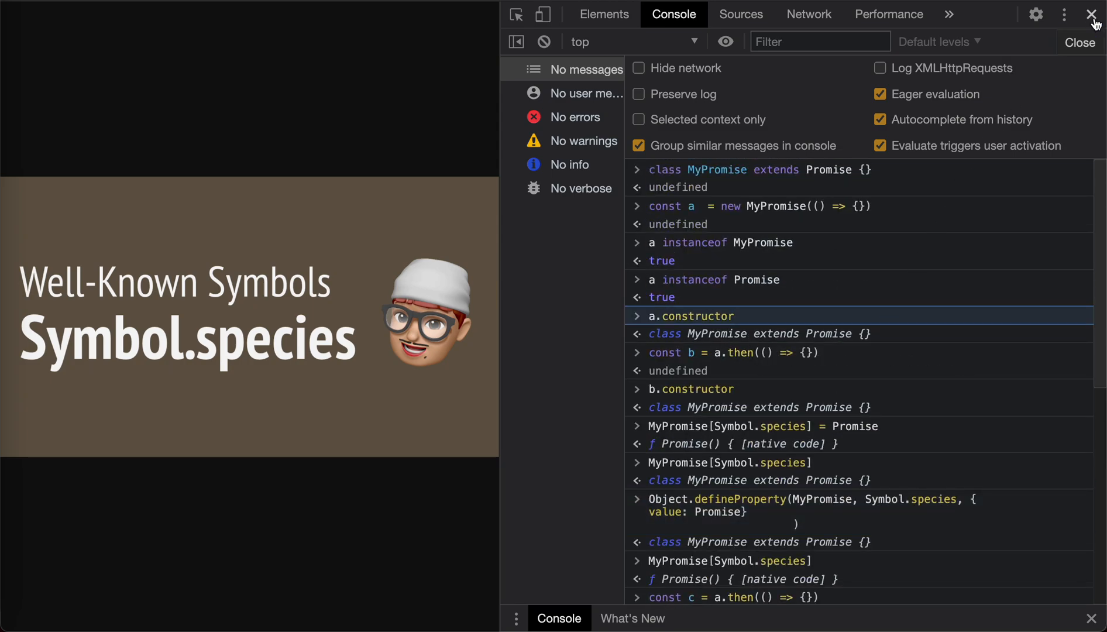